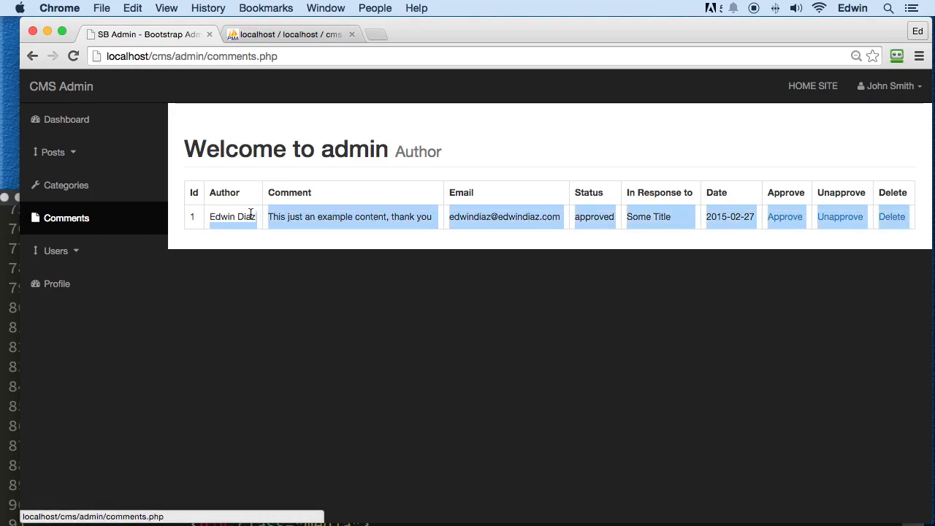
mouse_move(540, 172)
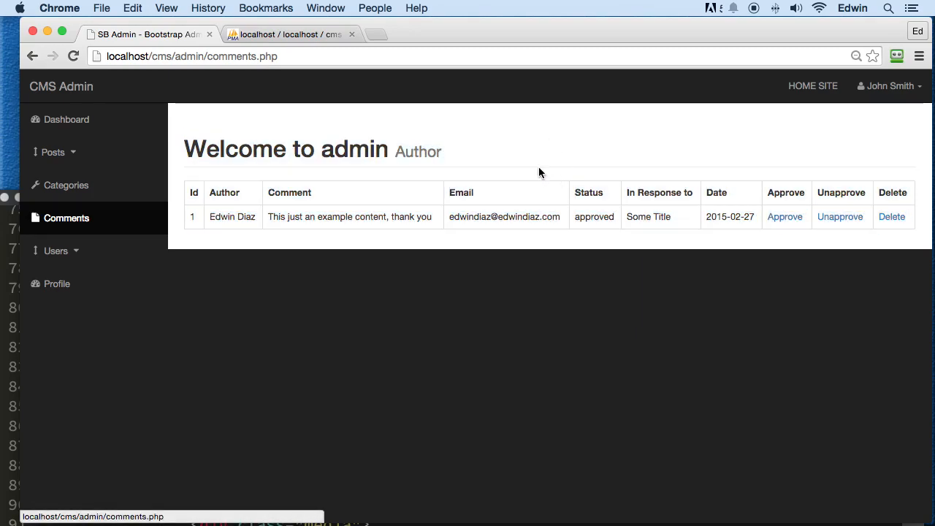
mouse_move(531, 216)
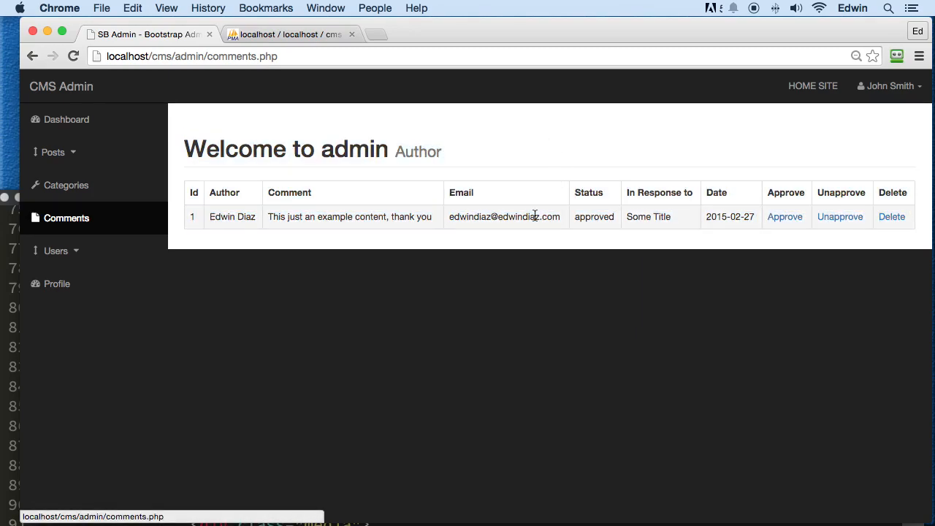
mouse_move(504, 207)
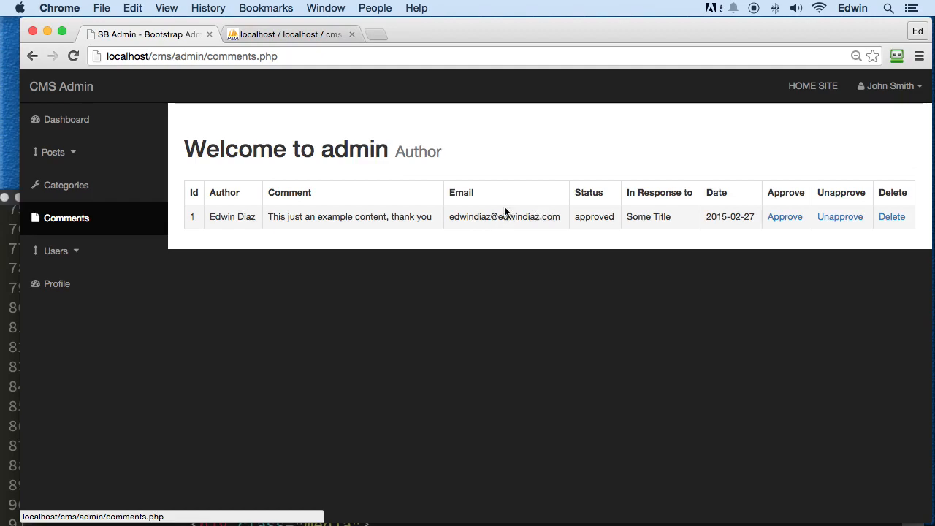
mouse_move(468, 234)
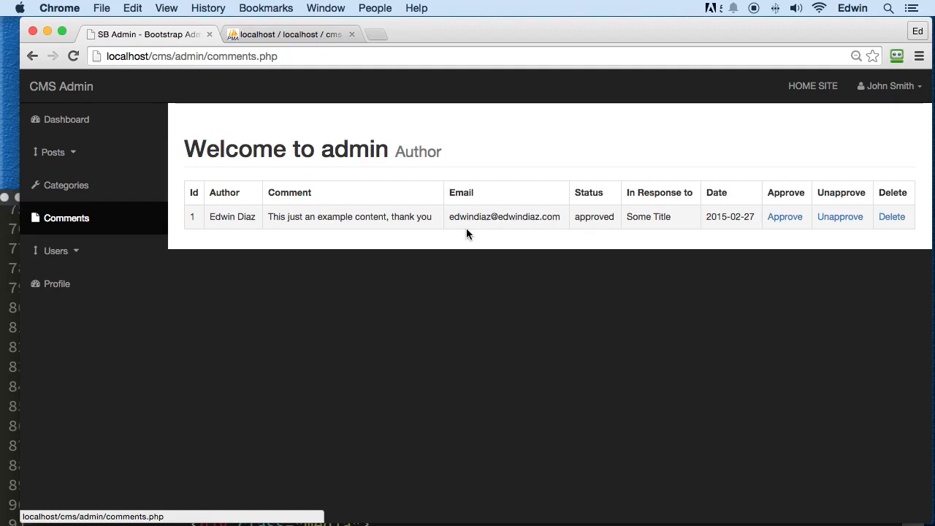
mouse_move(479, 403)
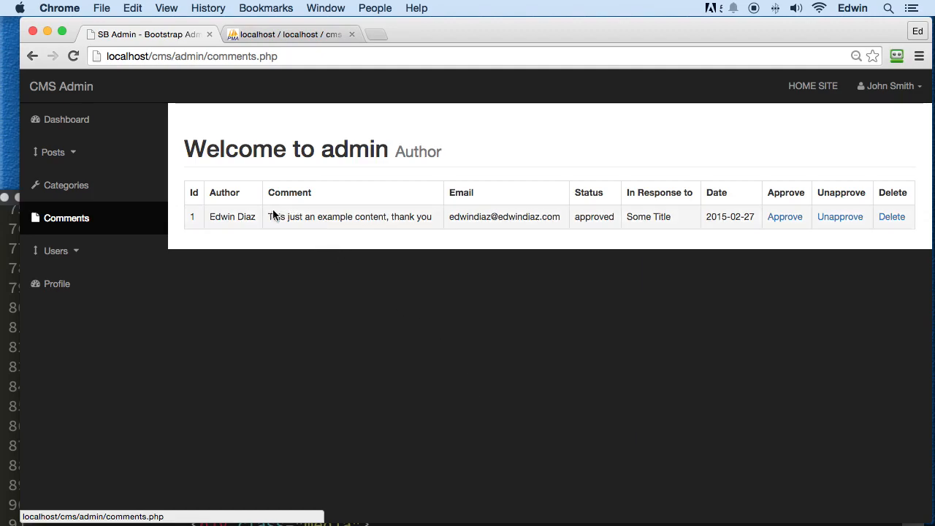
mouse_move(814, 192)
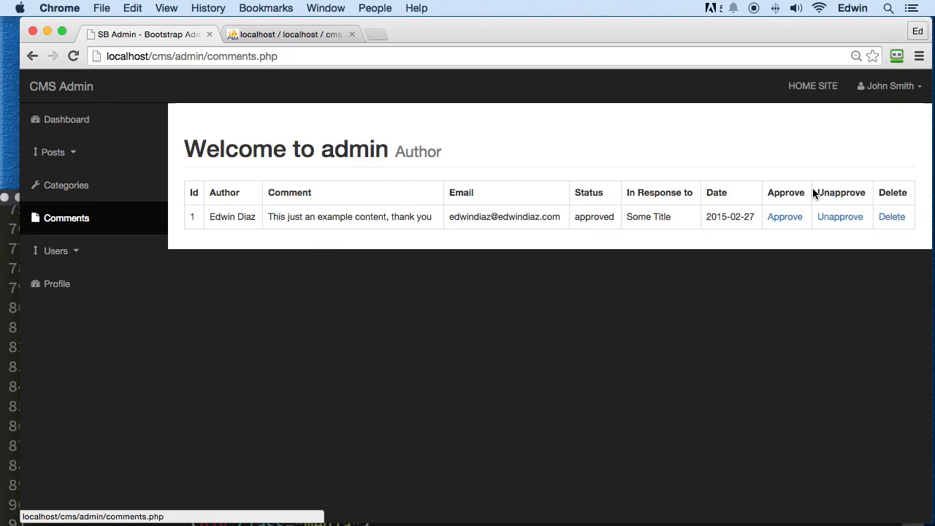
mouse_move(819, 93)
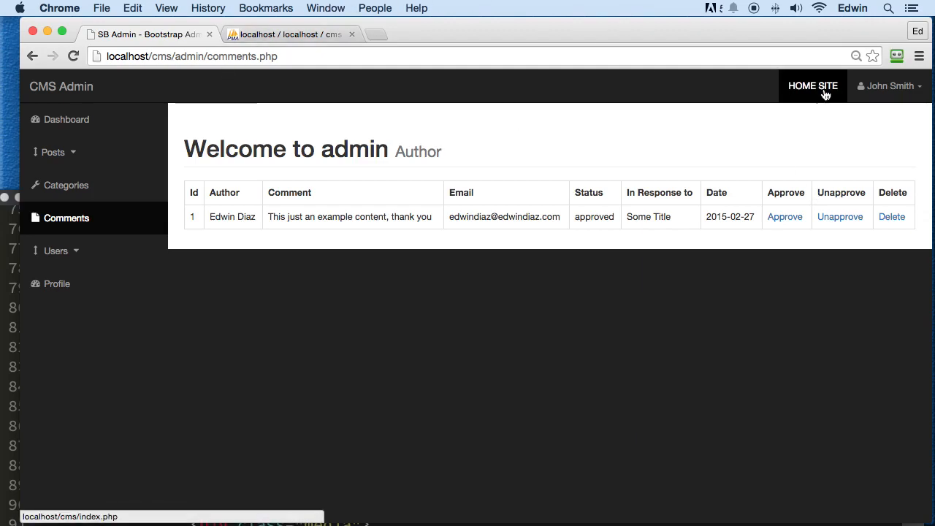
Visit the public site, try submitting the empty comment form, then open the admin comments list.
click(812, 86)
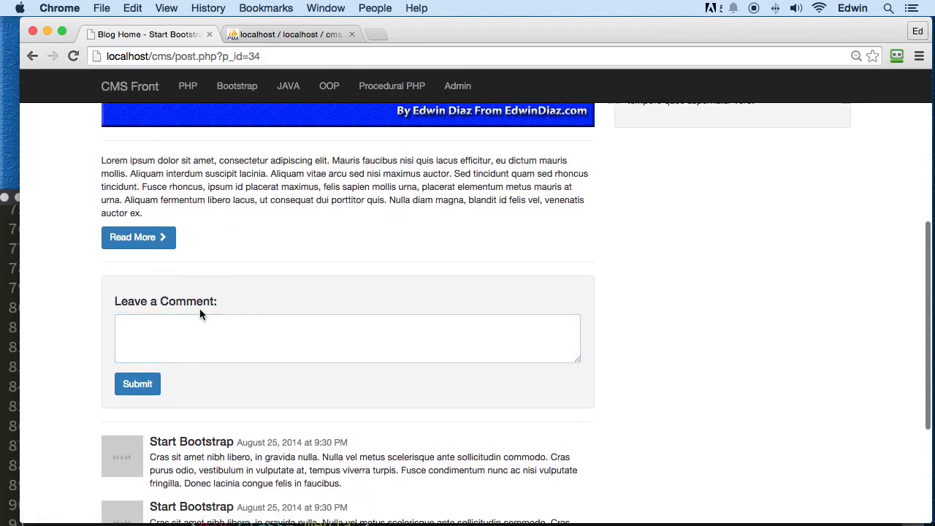
mouse_move(151, 301)
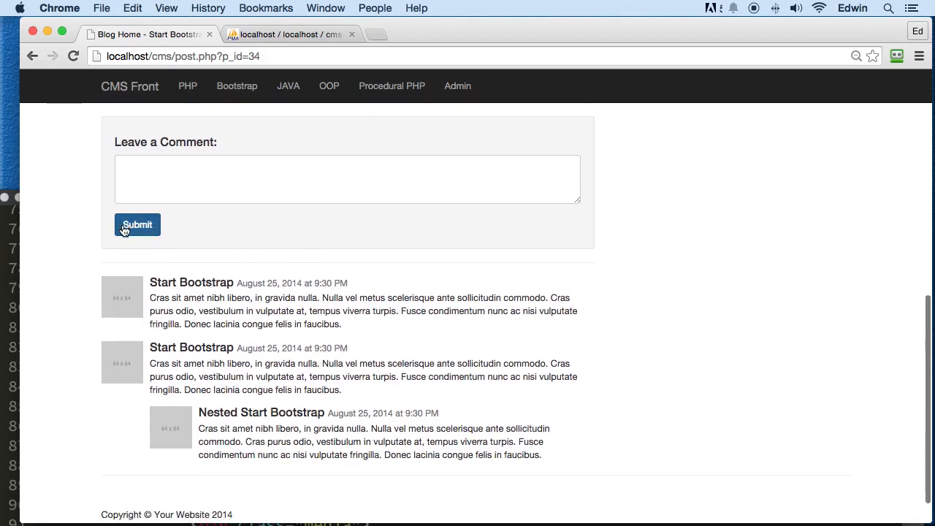
click(347, 179)
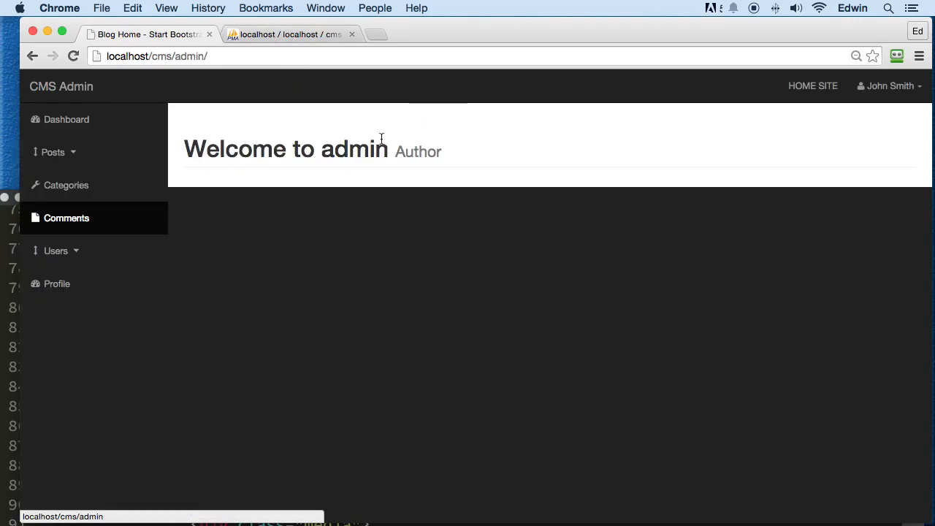
click(67, 218)
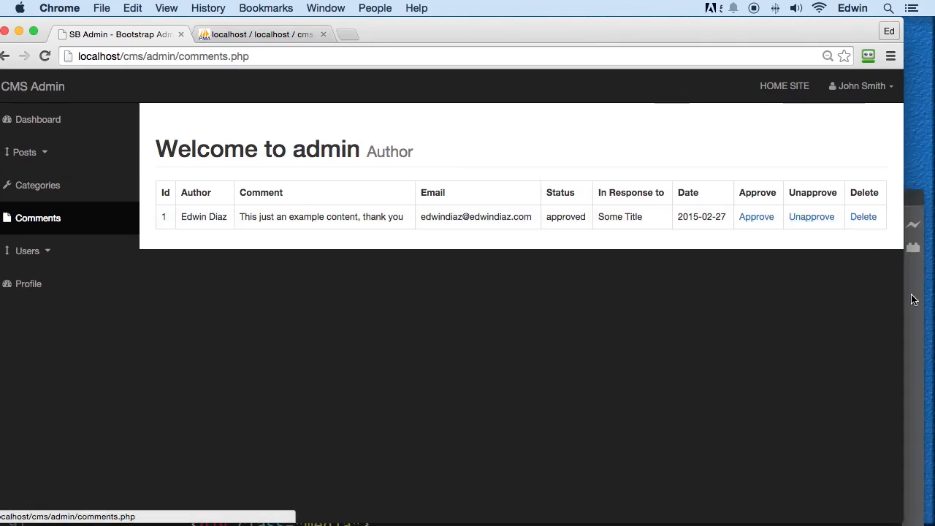
Duplicate the form-group, replace its textarea with a text input named comment_author, and copy it.
key(cmd+tab)
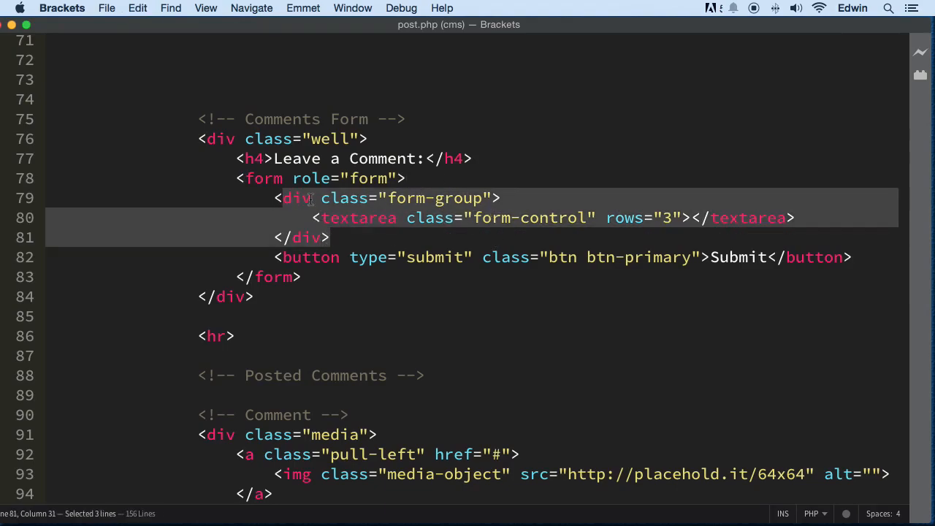
click(429, 178)
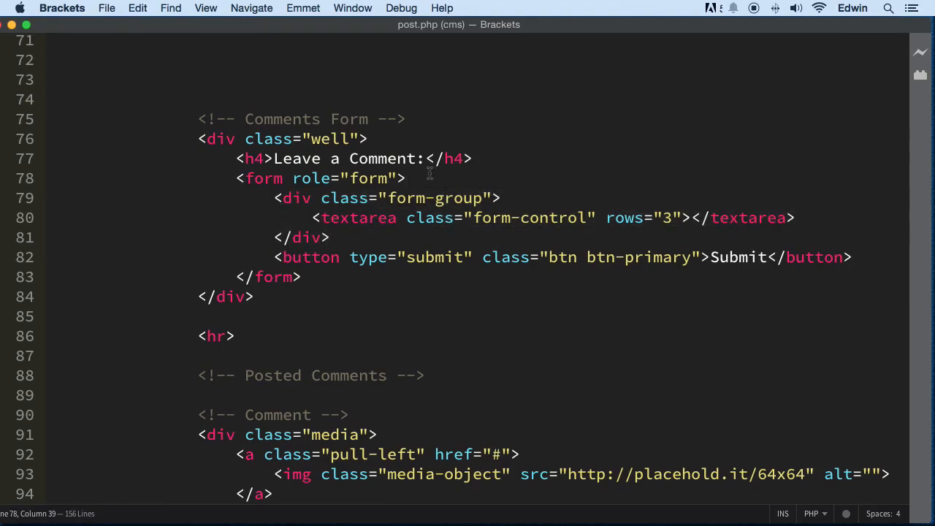
key(Enter)
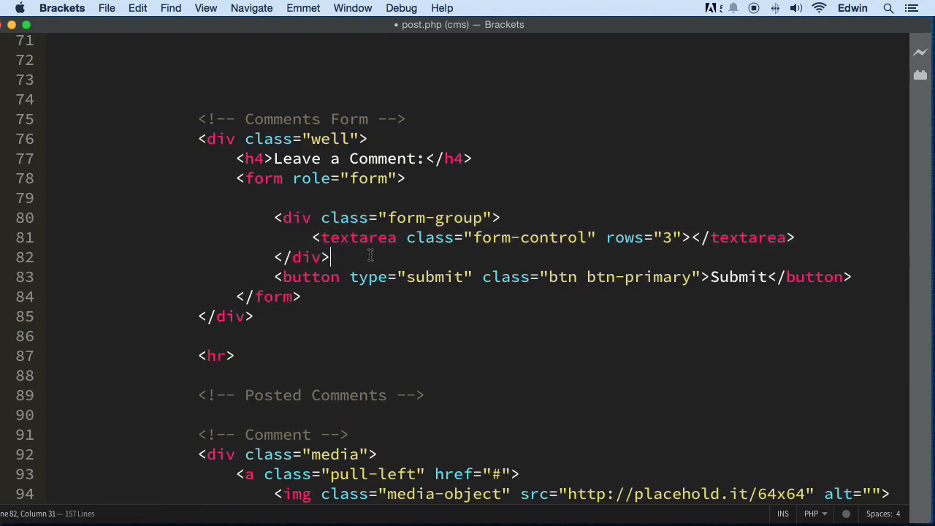
drag(329, 198, 329, 257)
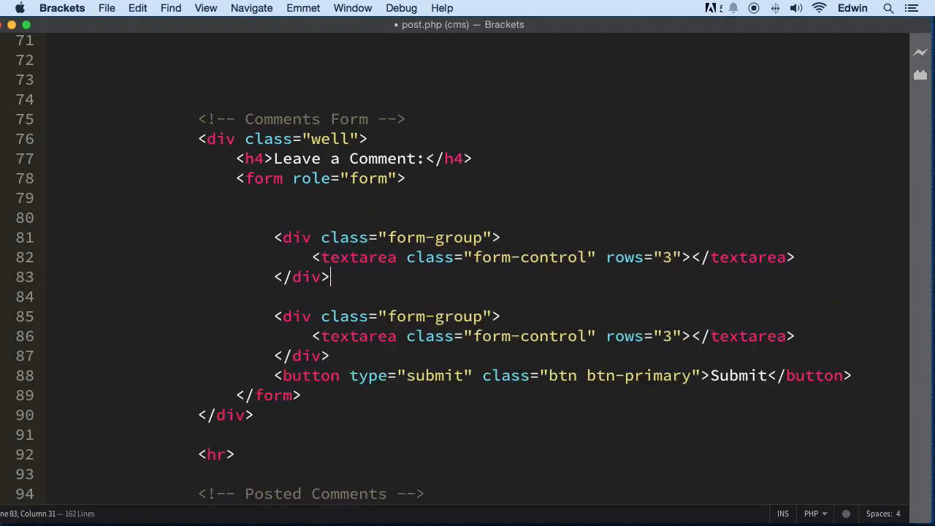
drag(314, 257, 794, 257)
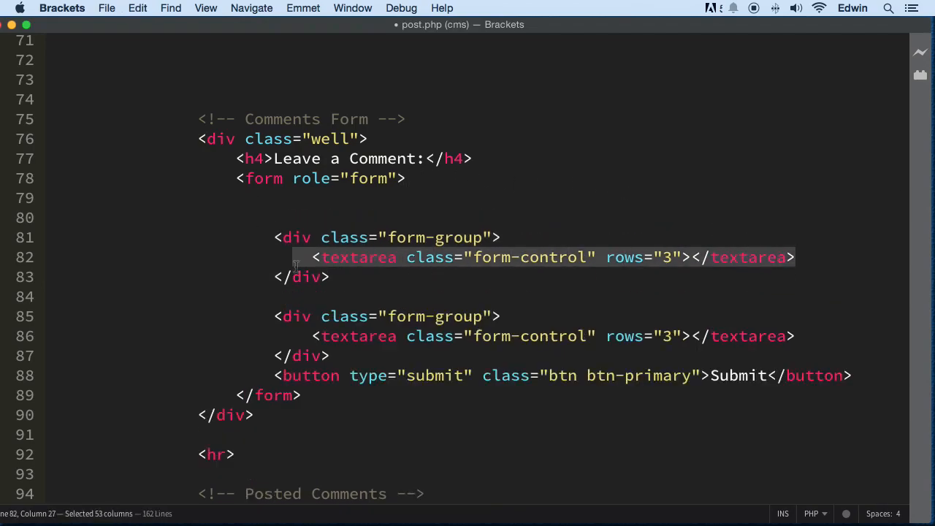
text(input type="text" >)
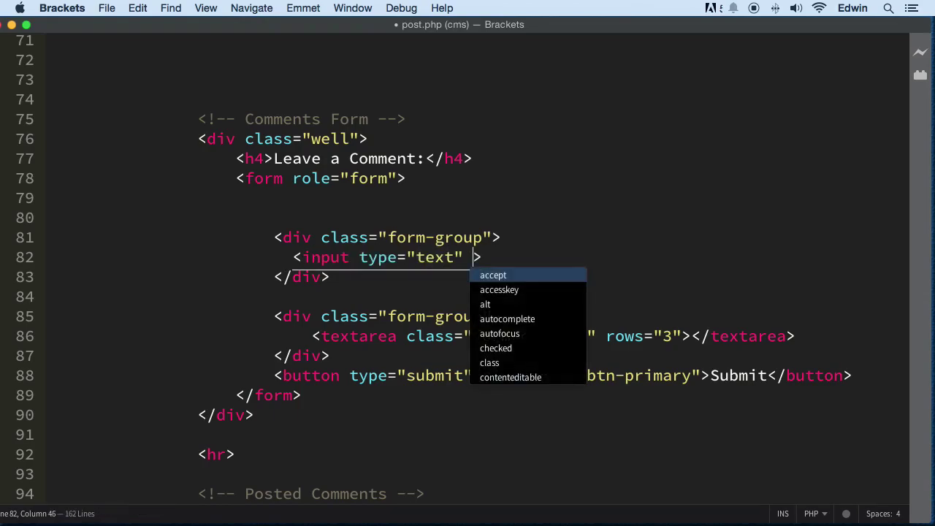
text(name=)
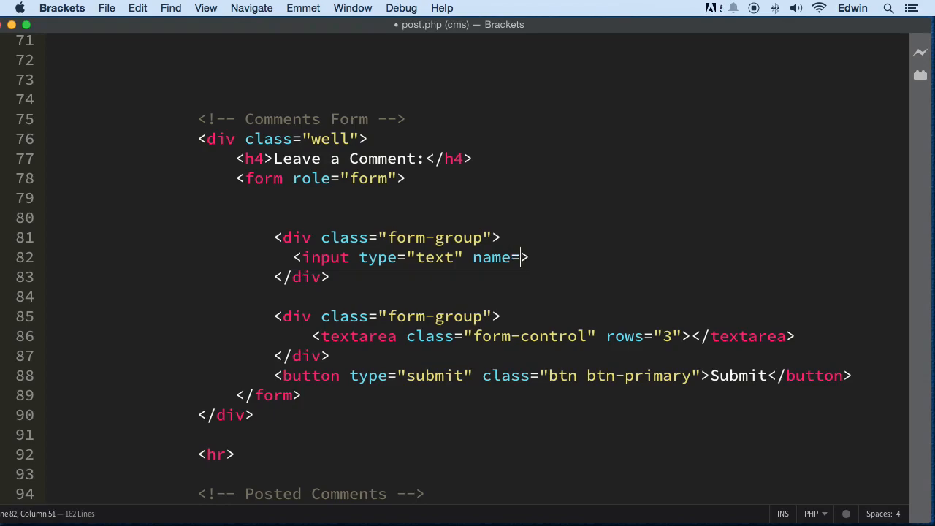
text(")
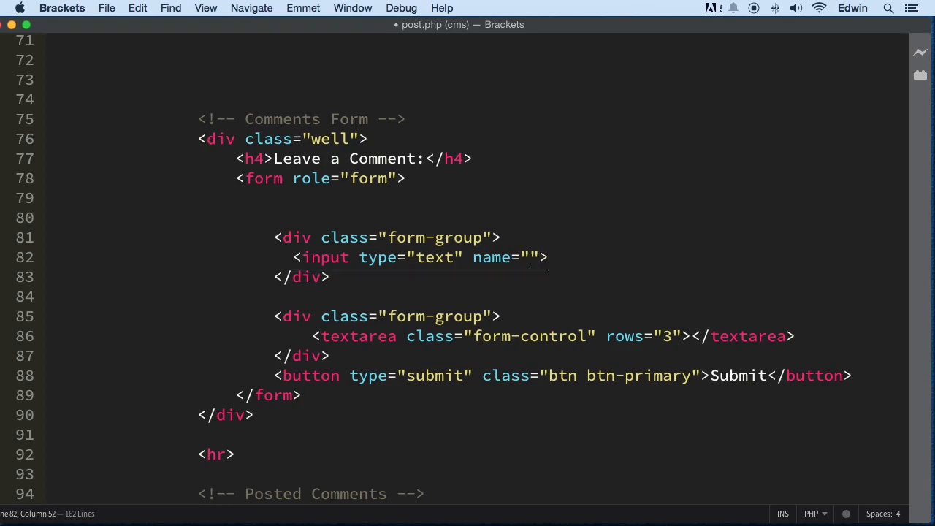
text(comment_author)
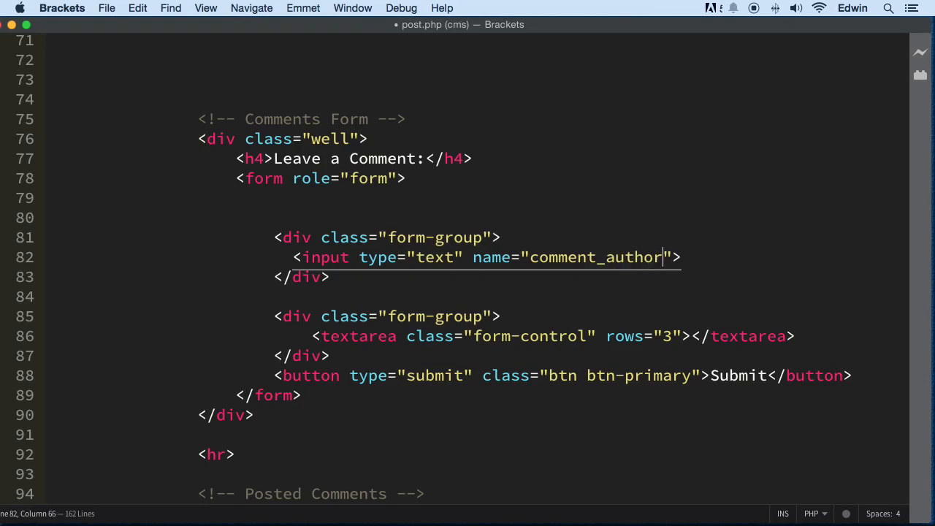
drag(274, 237, 329, 277)
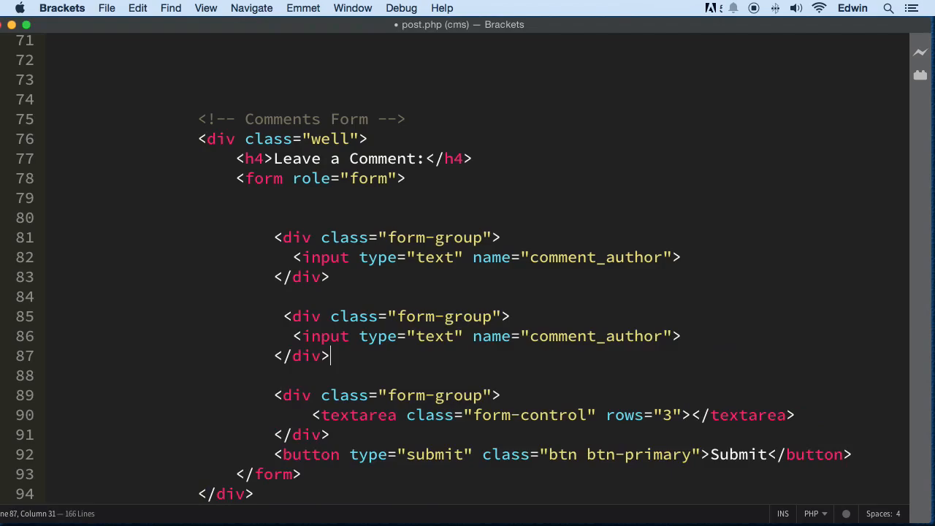
Rename the duplicated input to comment_email with type email.
click(663, 336)
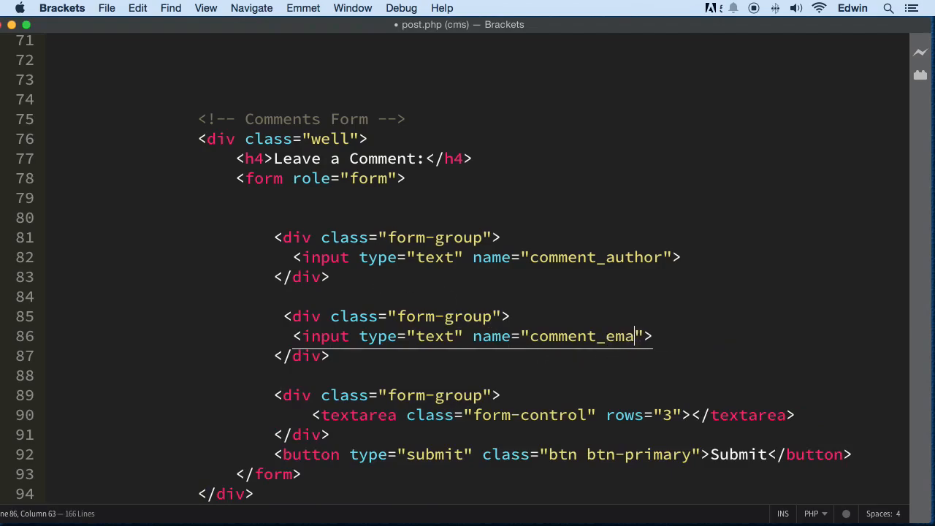
text(il)
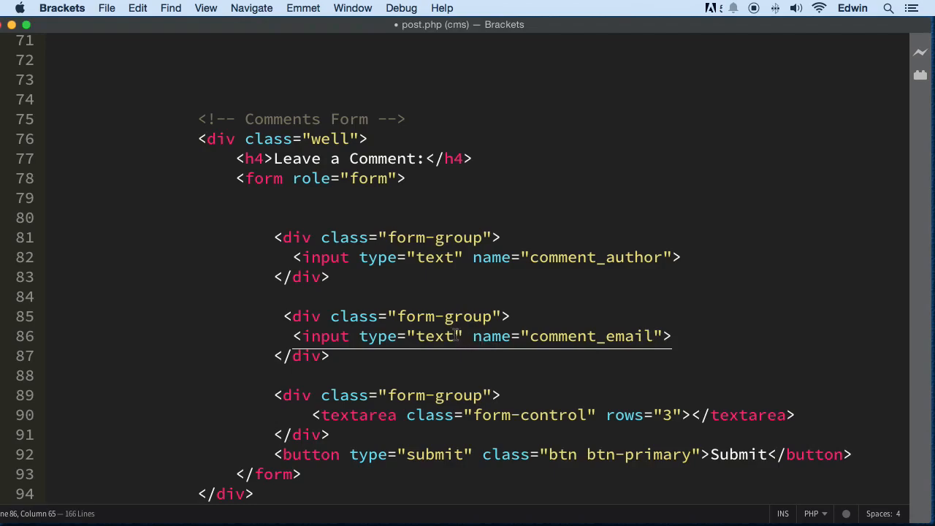
text(email)
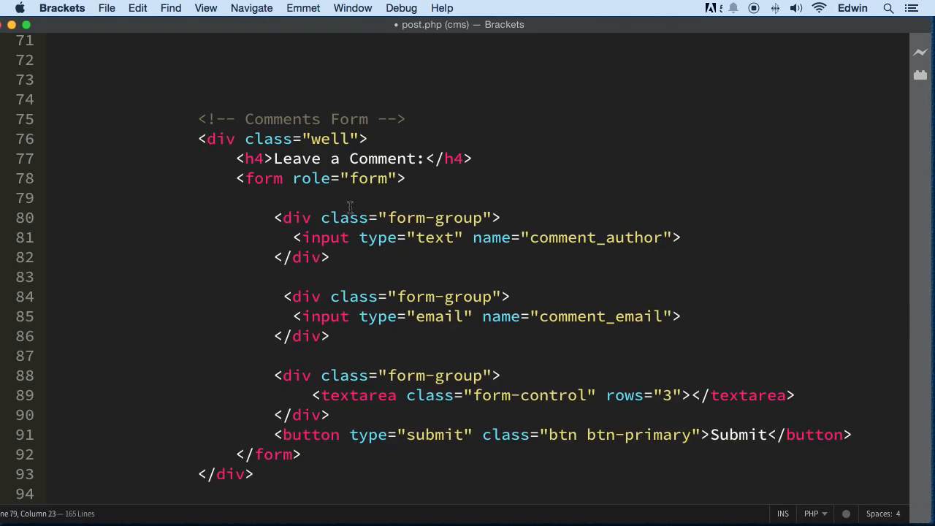
Add class="form-control" to the author input and select that class to reuse.
click(465, 237)
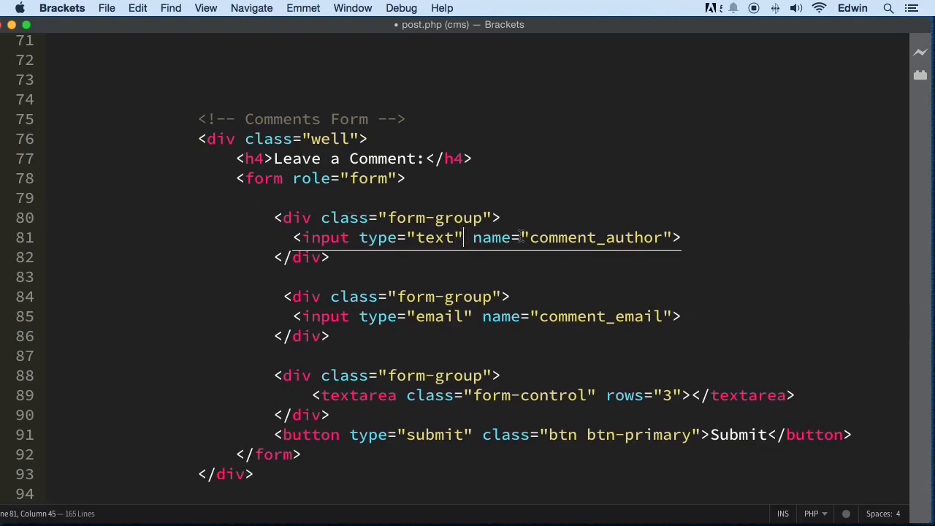
text(classs=")
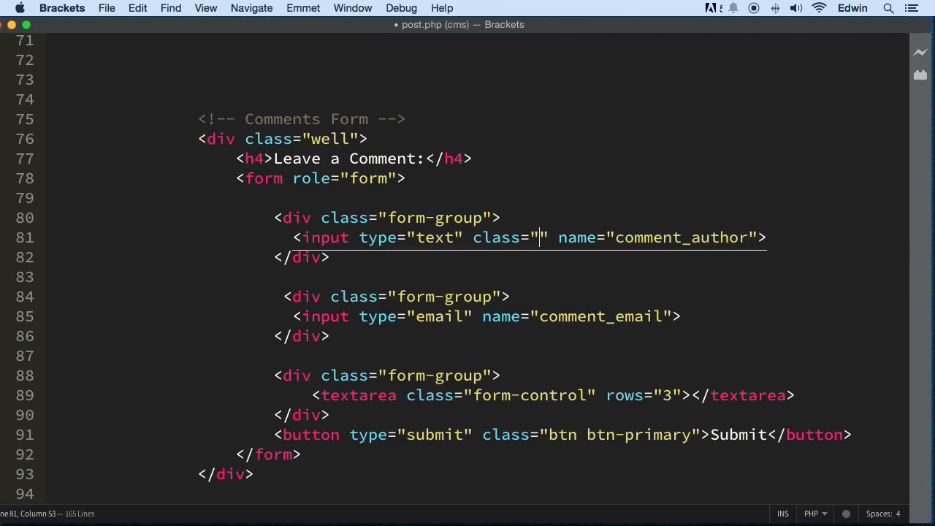
text(fom)
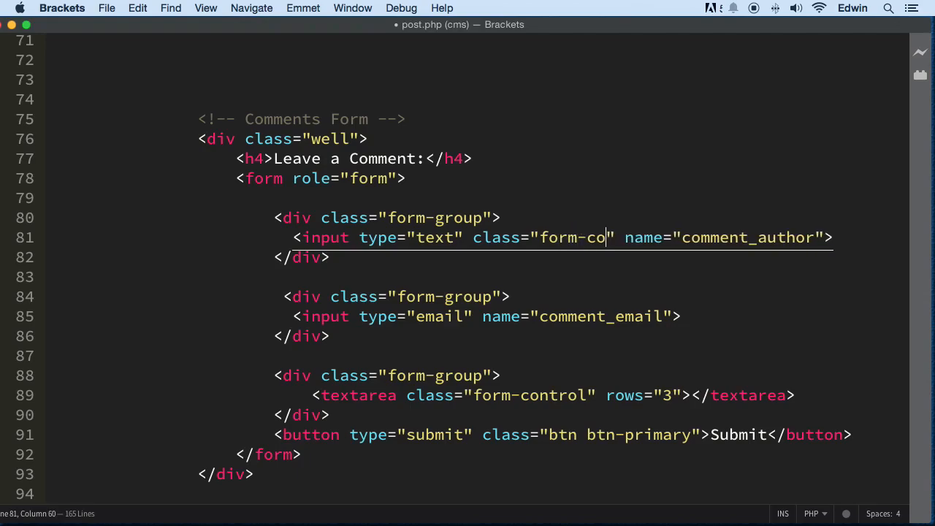
text(ntrol)
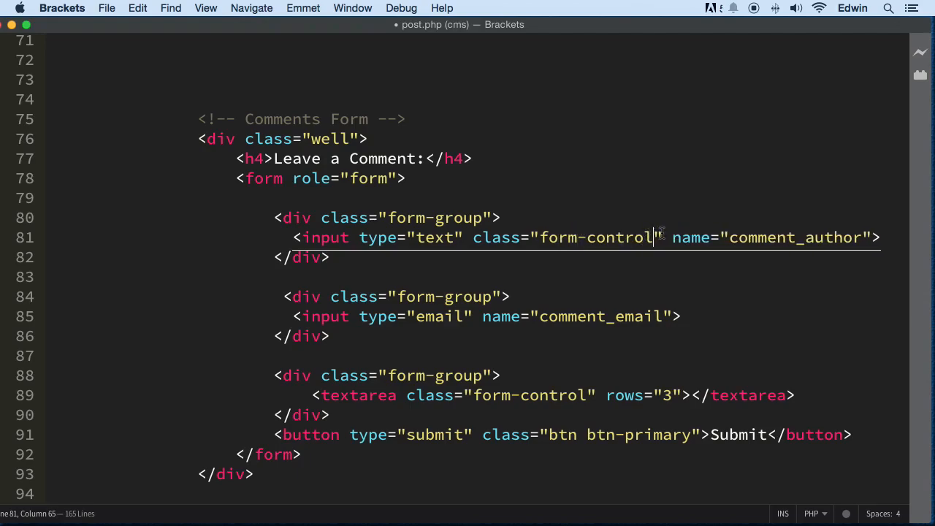
drag(661, 238, 473, 238)
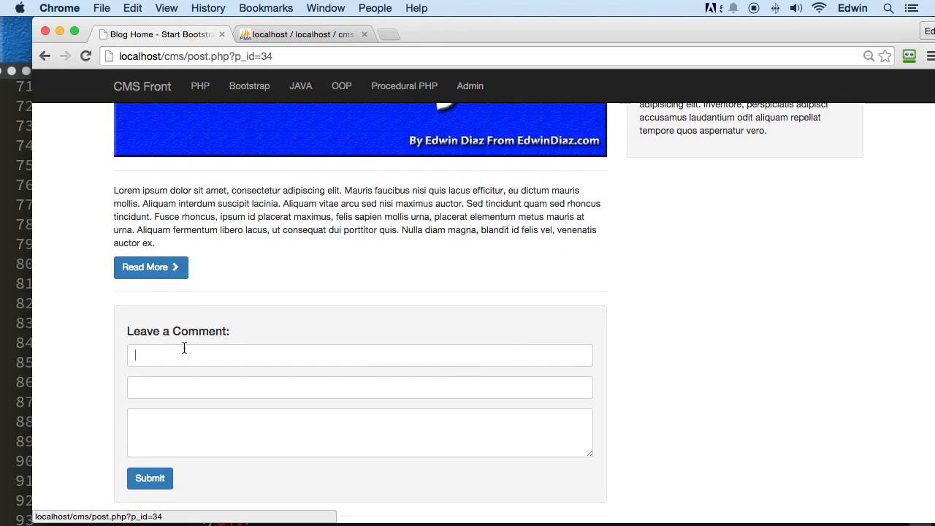
Scroll the reloaded post page down to the Leave a Comment form.
scroll(down, 3)
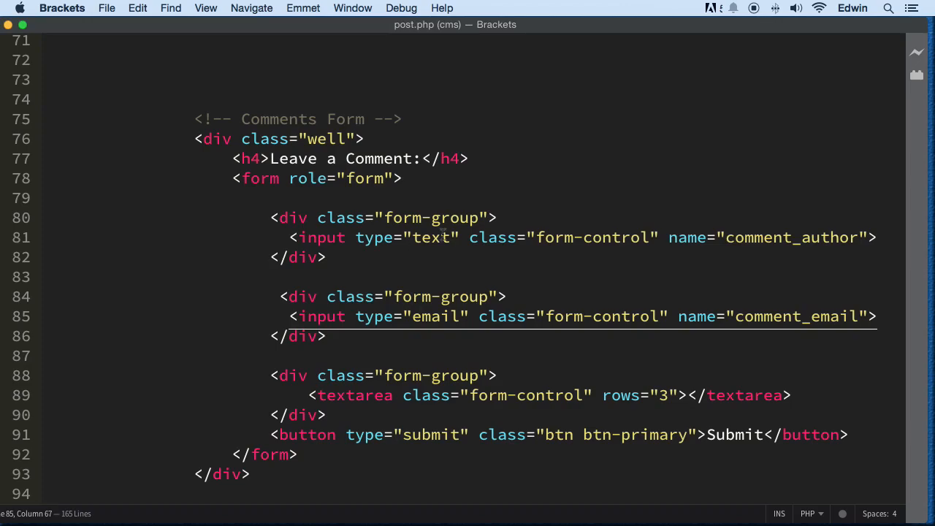
Add label elements reading Author and Email above the two inputs.
text(label for=""></label>)
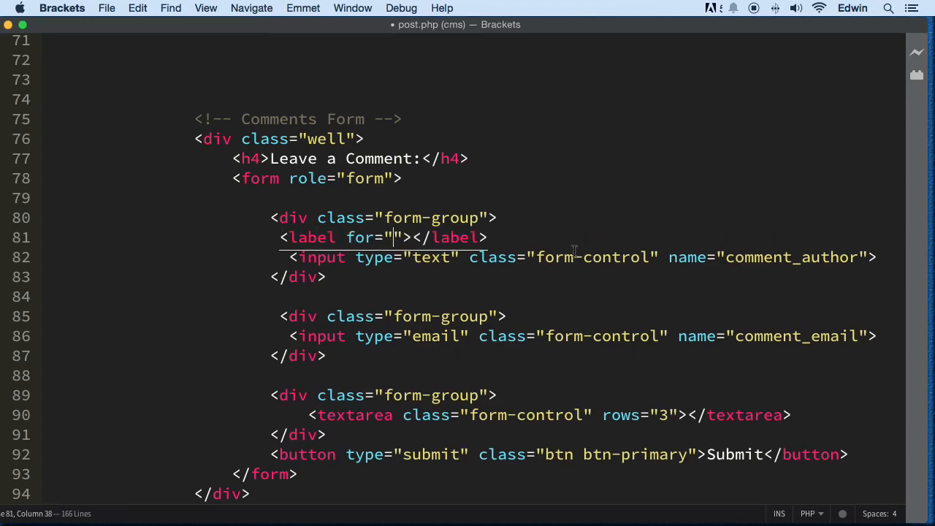
text(Author)
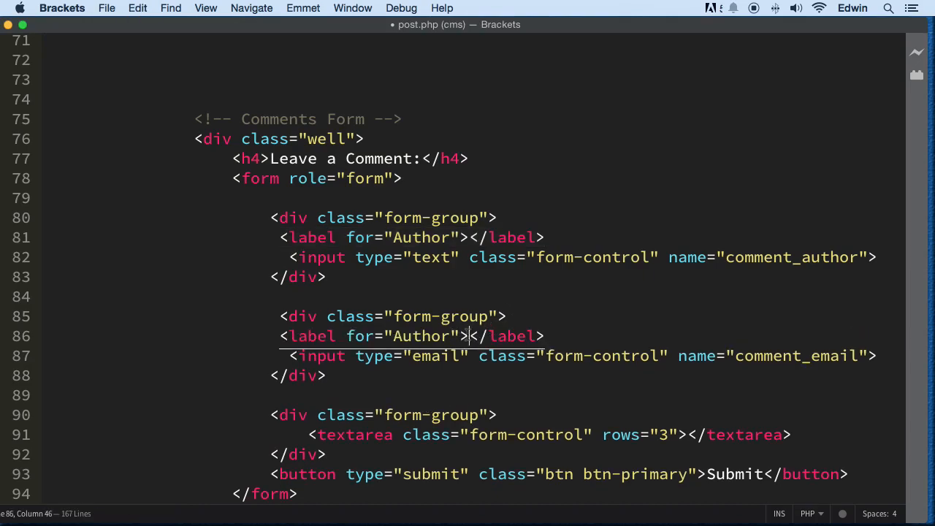
text(Email)
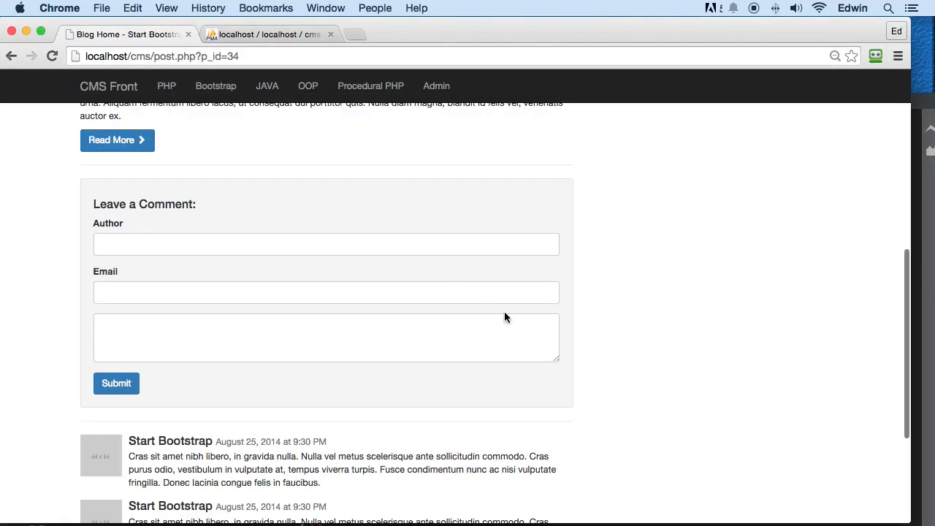
mouse_move(819, 259)
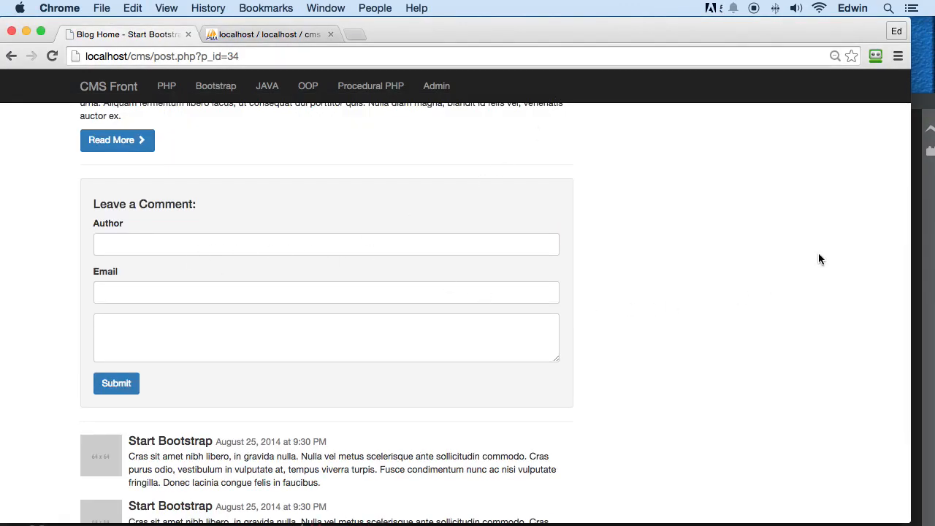
Return to the post.php source in Brackets after checking the new labels.
key(cmd+tab)
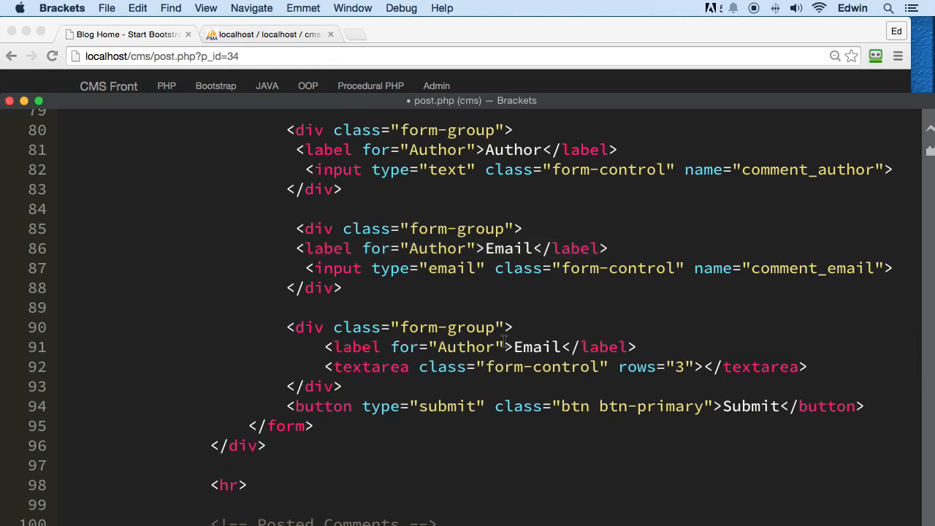
Change the third label's text from Email to 'Your Comment' and its for to comment.
double_click(536, 347)
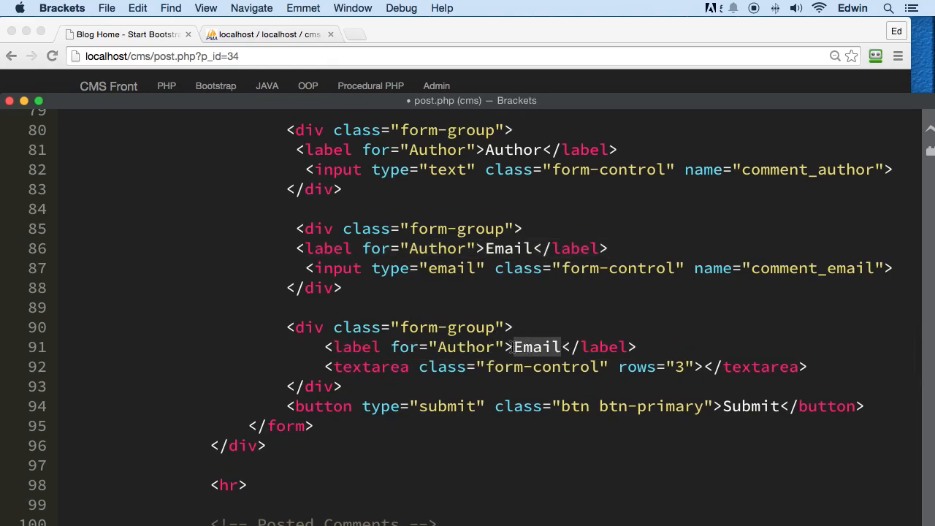
text(Your COm)
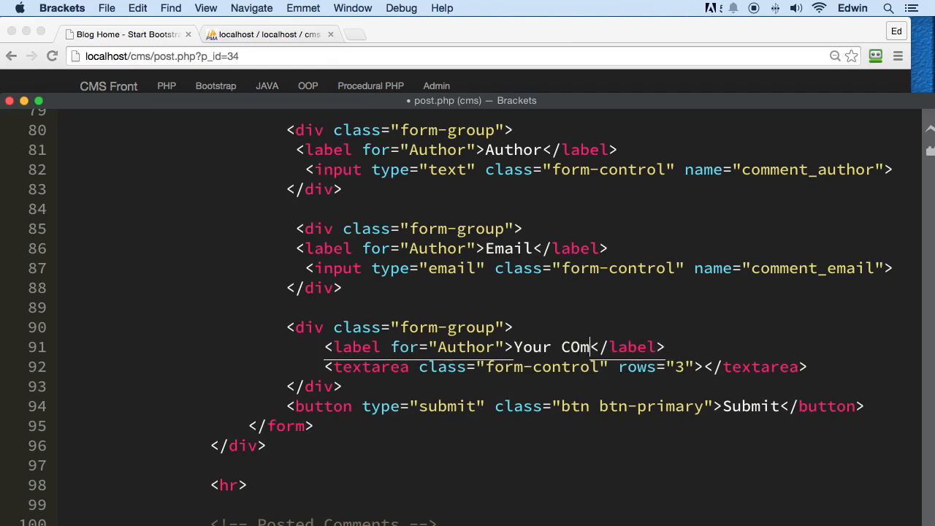
text(ment)
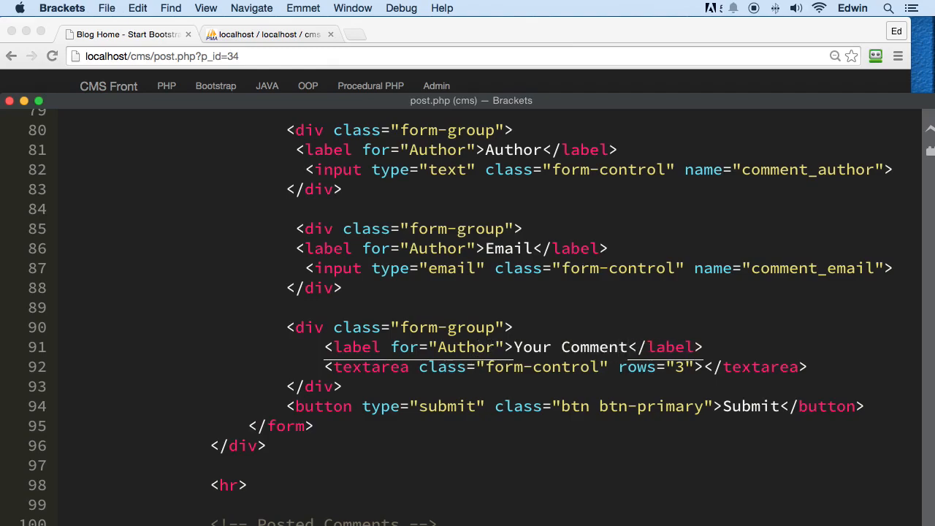
text(commen)
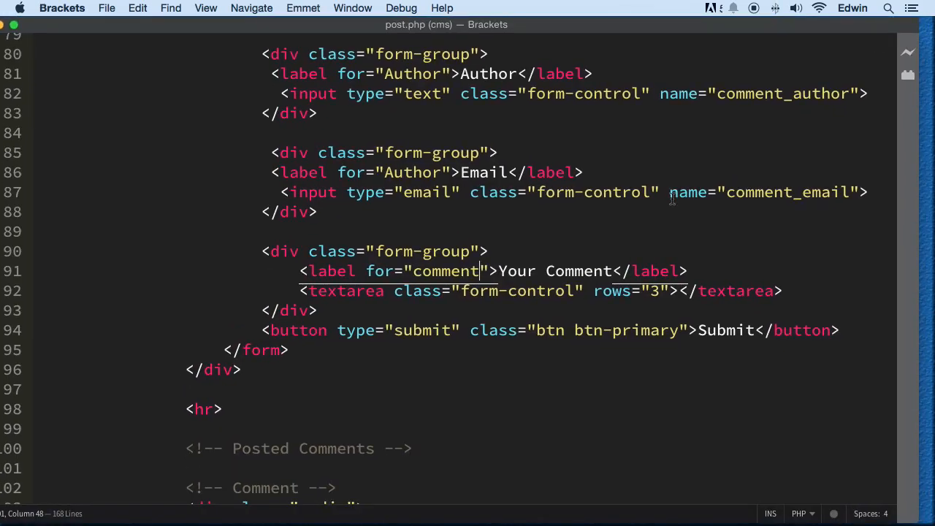
mouse_move(475, 343)
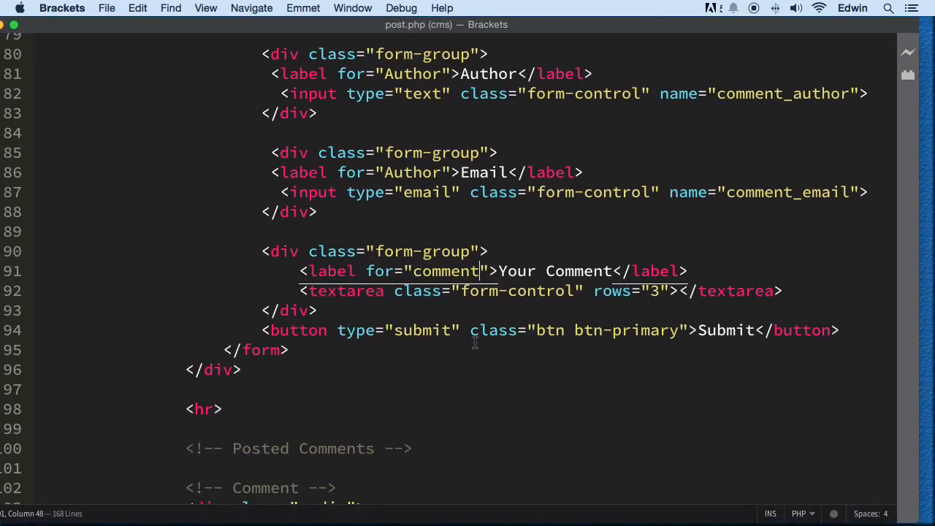
Give the submit button the attribute name="create_comment".
text(name)
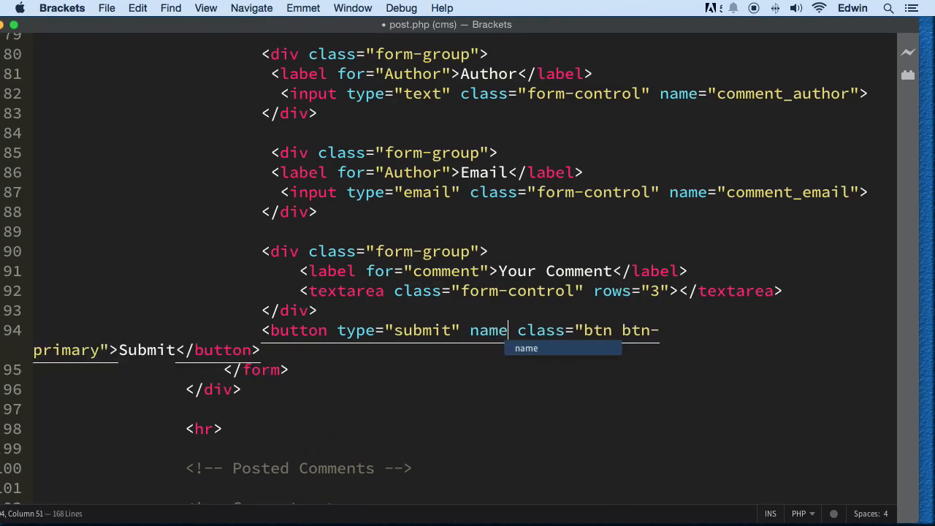
text(=")
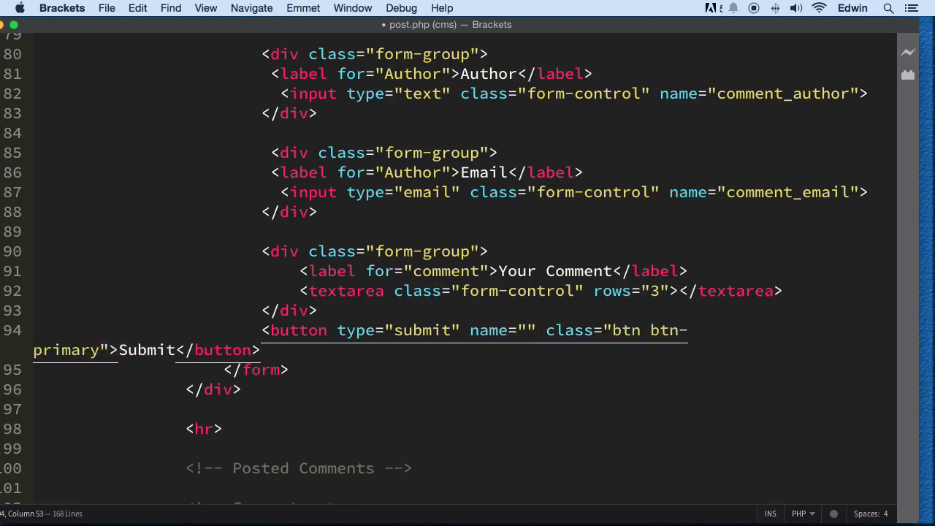
text(create_)
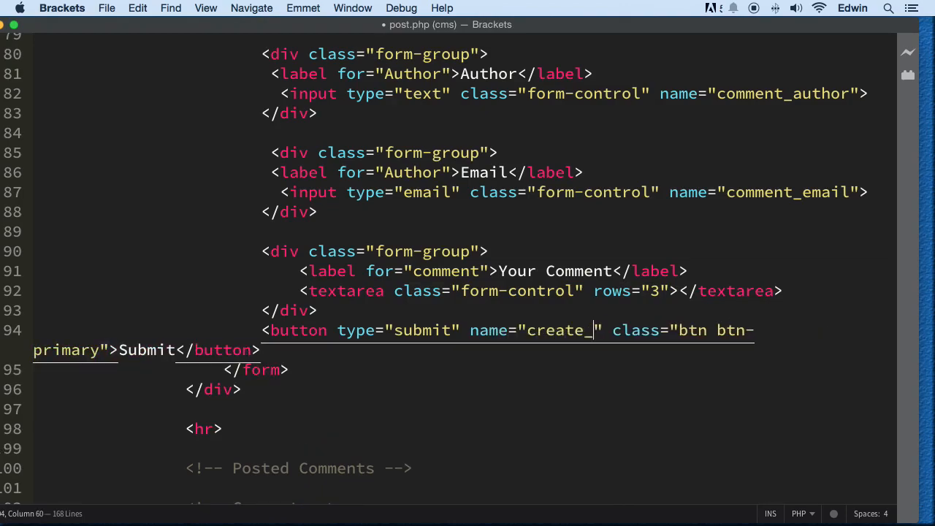
text(comment)
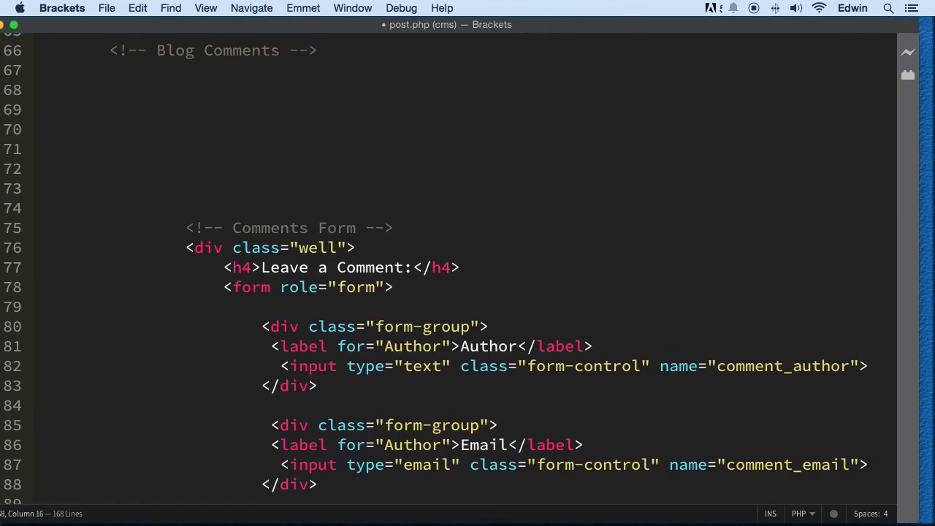
Add a PHP block under Blog Comments with if(isset($_POST['create_comment'])).
text(<?ph)
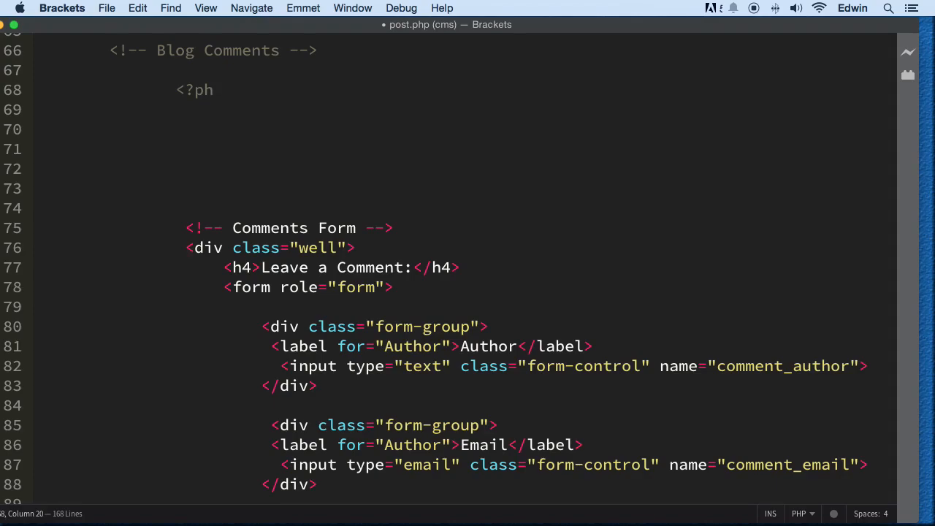
text(p ?>)
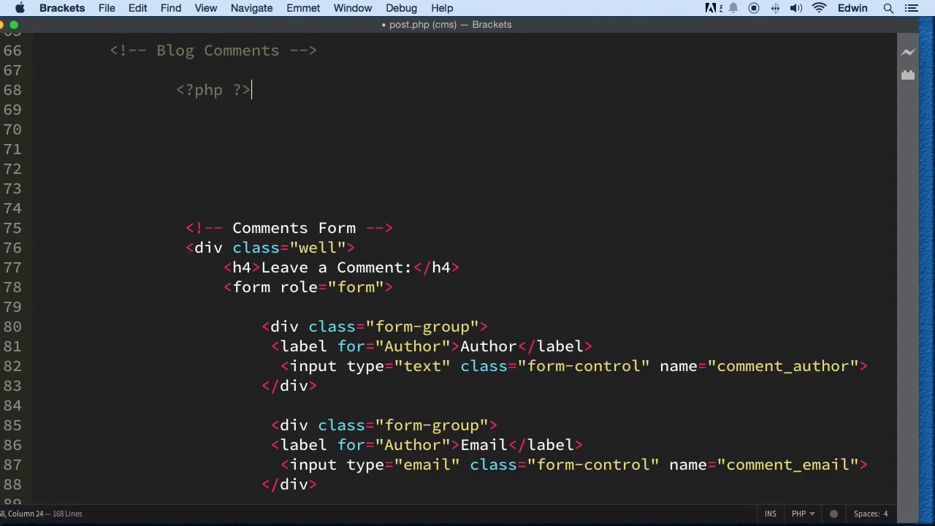
key(Enter)
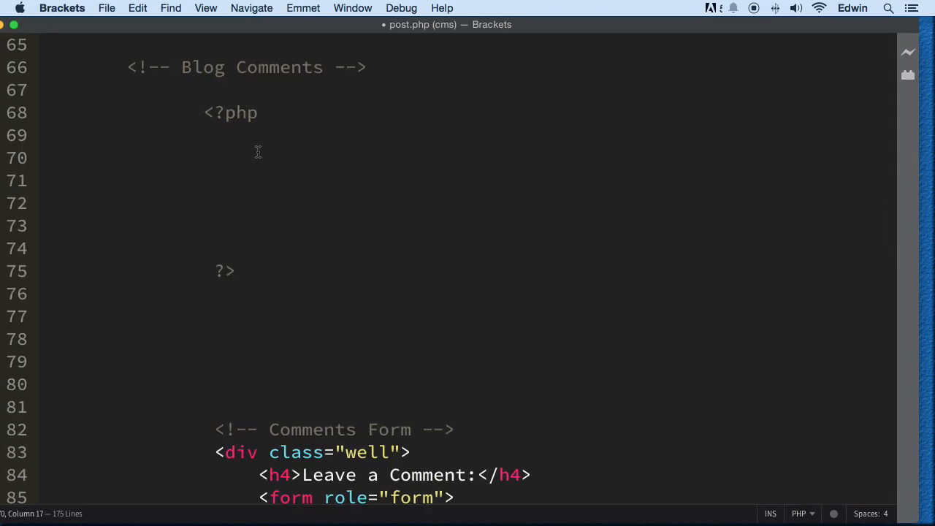
text(if)
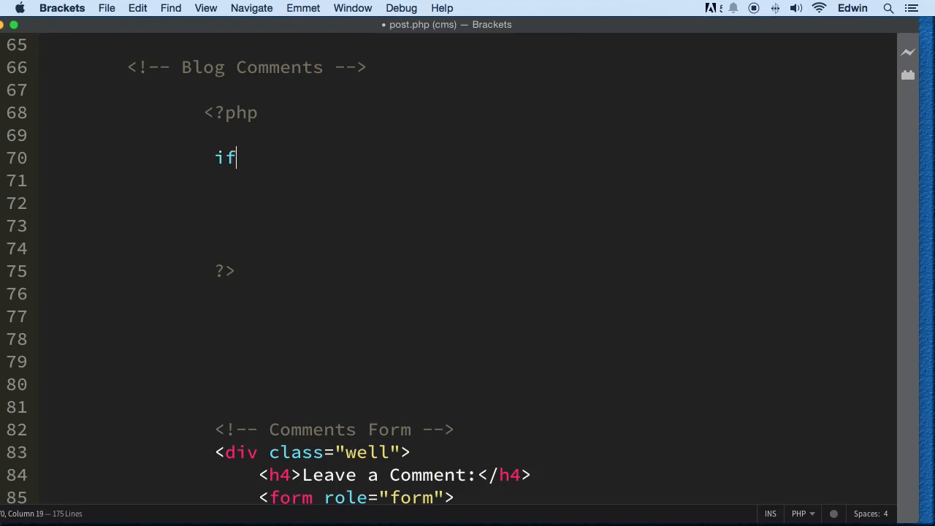
text((isset()
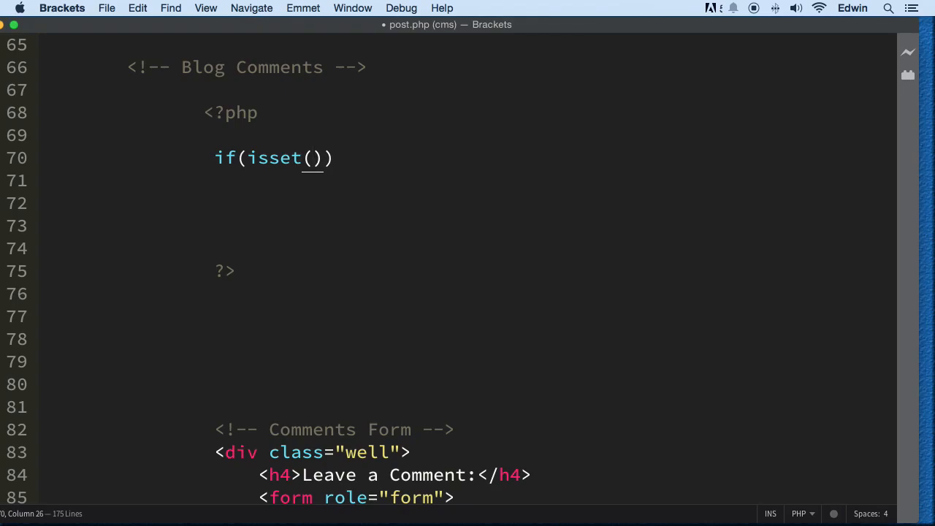
mouse_move(370, 308)
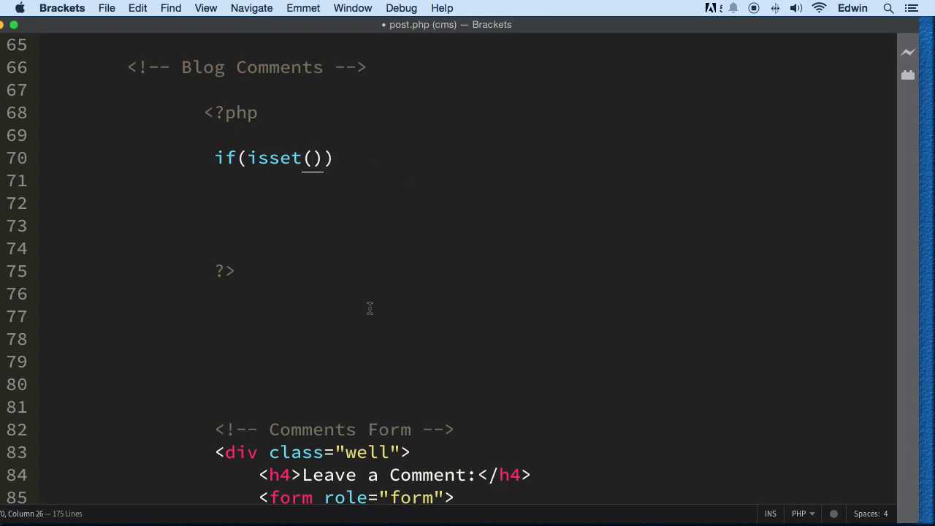
text($_)
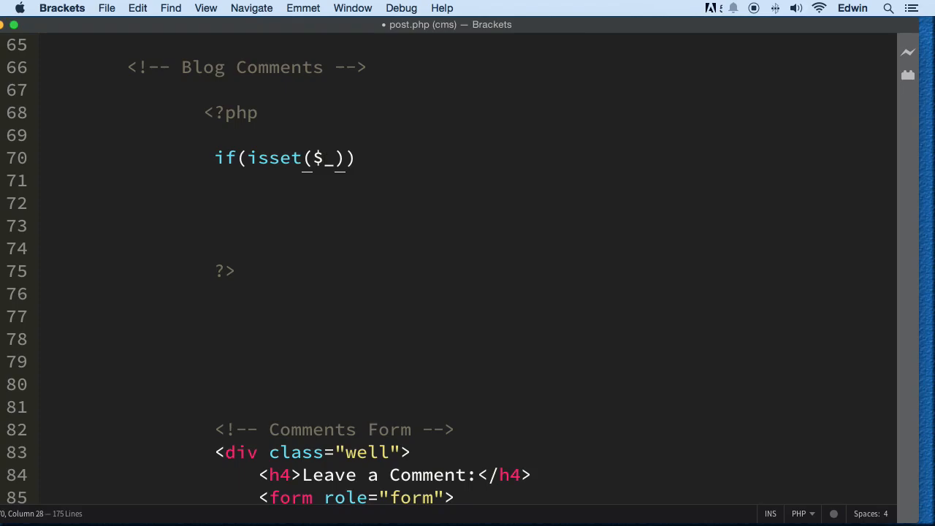
text(POST[)
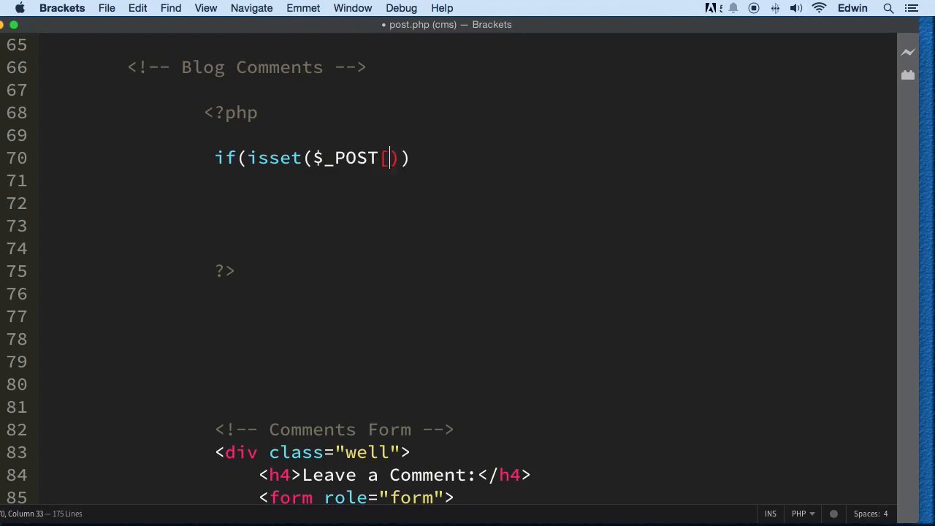
text('')
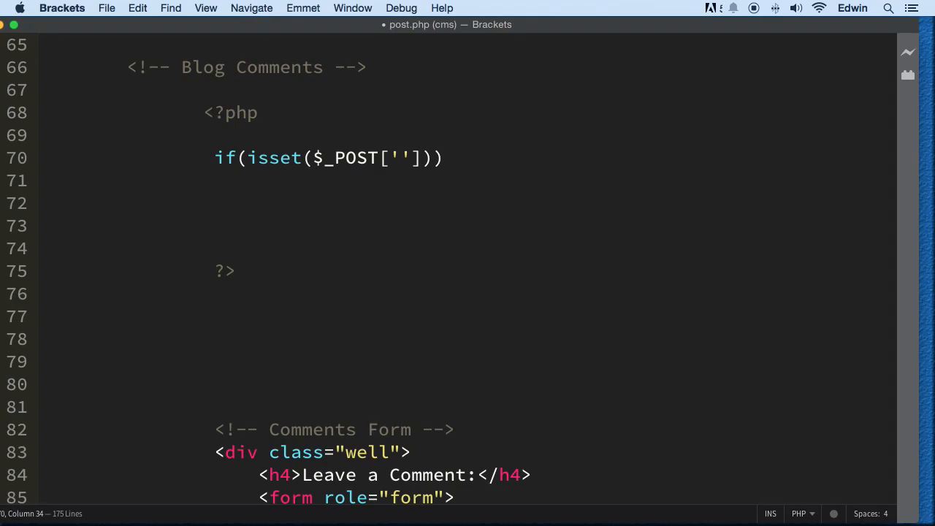
text(creat_)
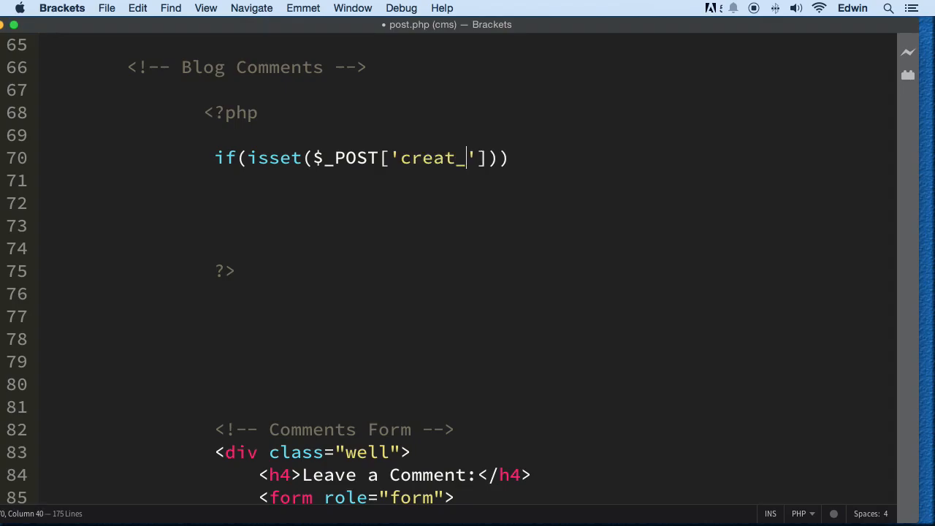
text(upd)
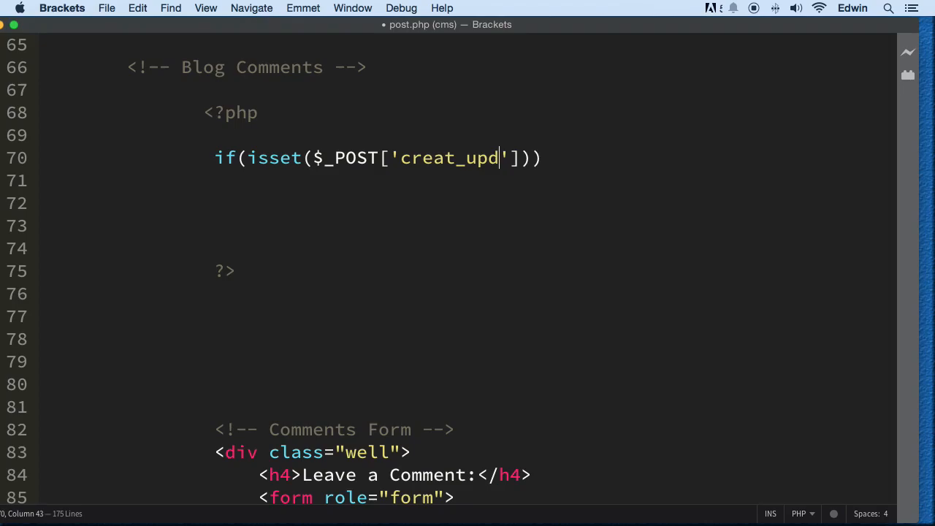
text(comment)
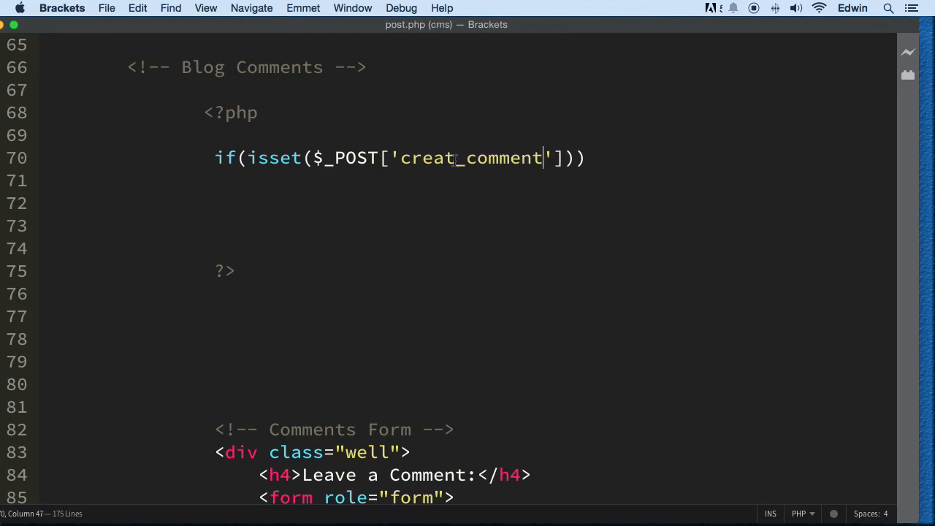
Put $_POST['create_comment'] on the line below the isset check.
scroll(down, 3)
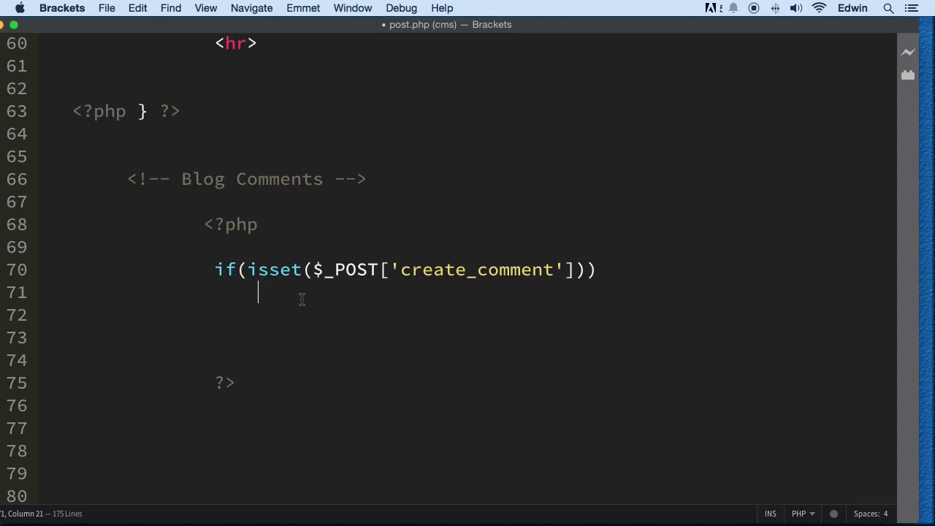
scroll(down, 3)
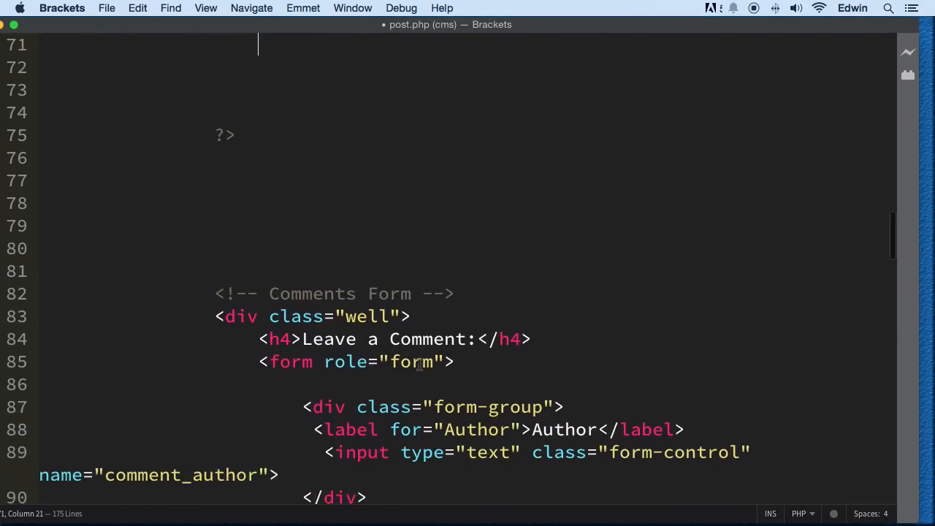
scroll(down, 3)
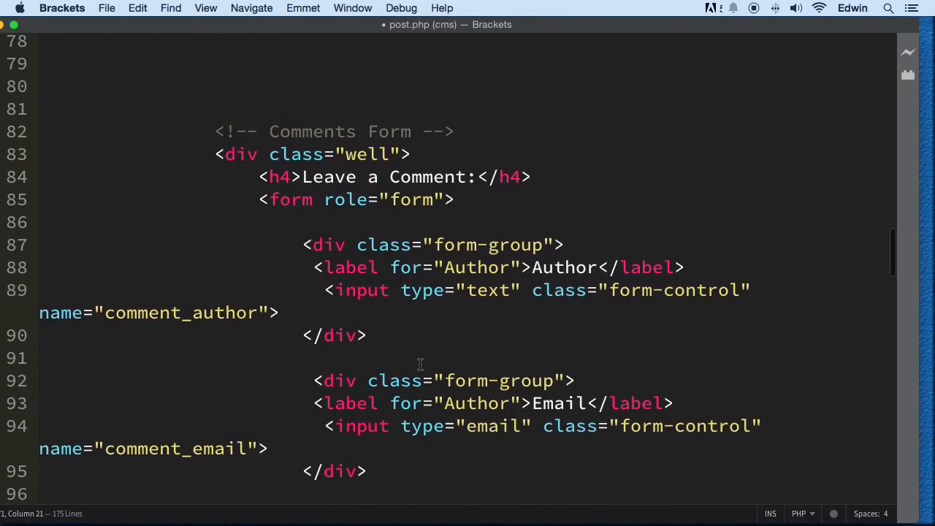
scroll(up, 3)
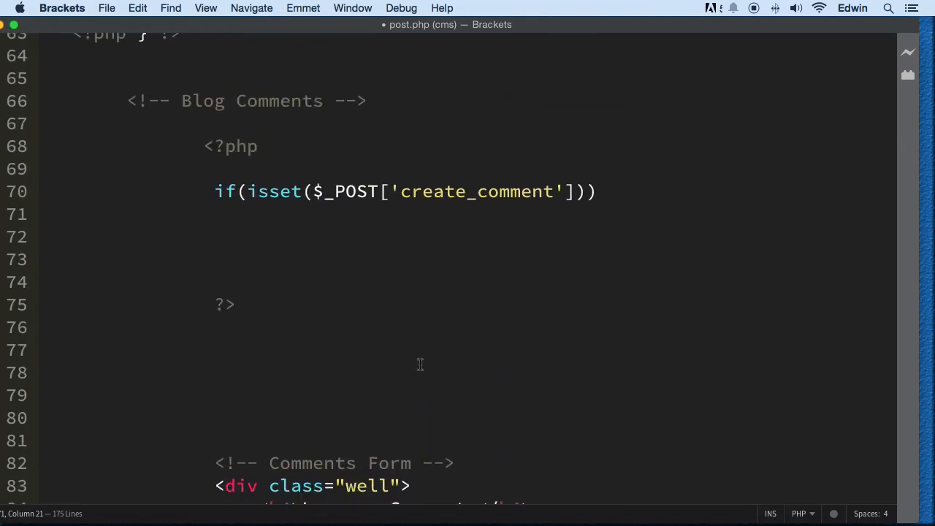
drag(314, 192, 574, 191)
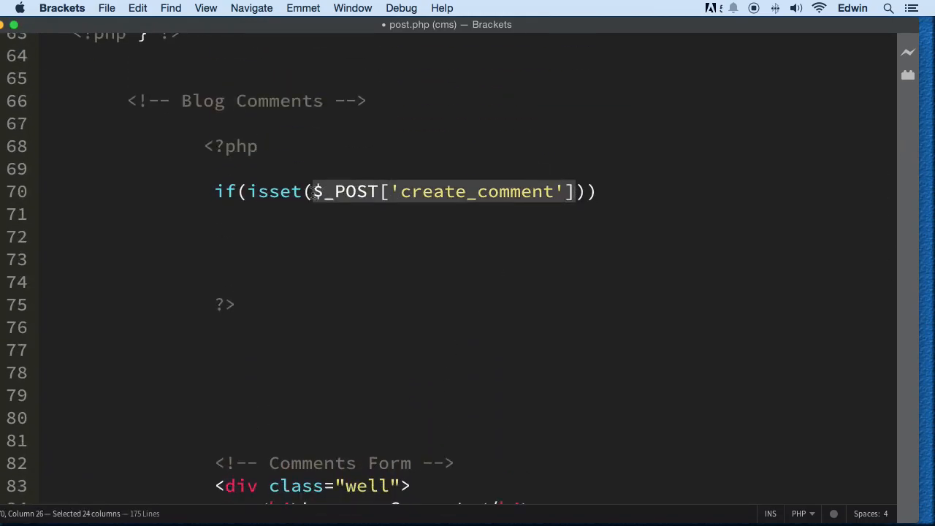
text($_POST['create_comment'])
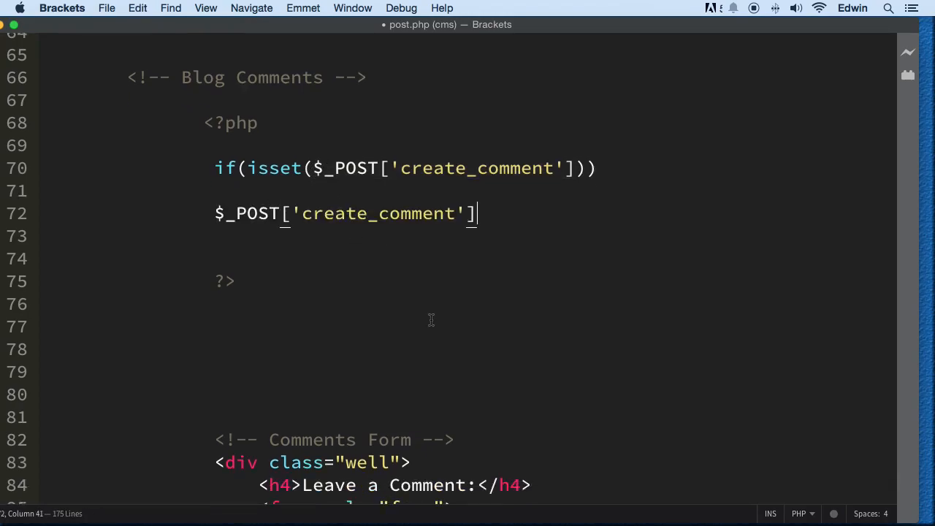
scroll(down, 3)
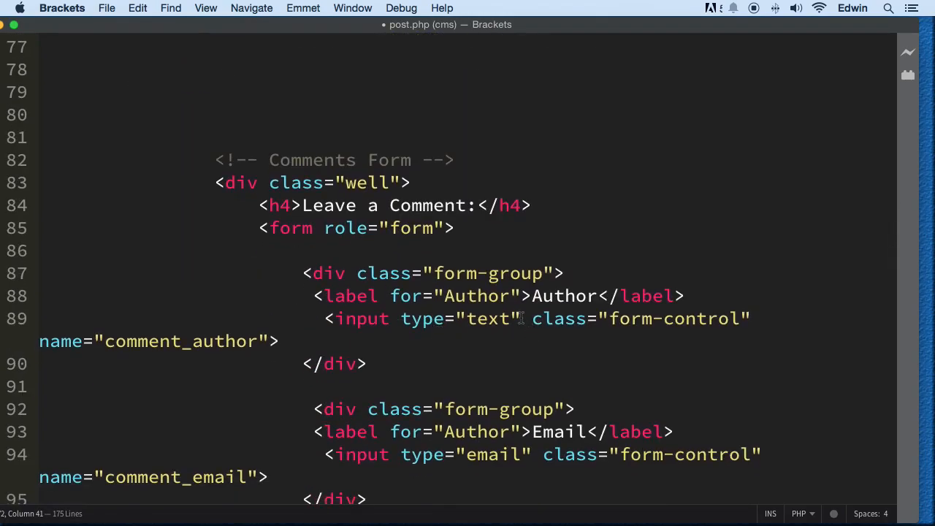
Give the author and email inputs name attributes comment_author and comment_email.
text(name=")
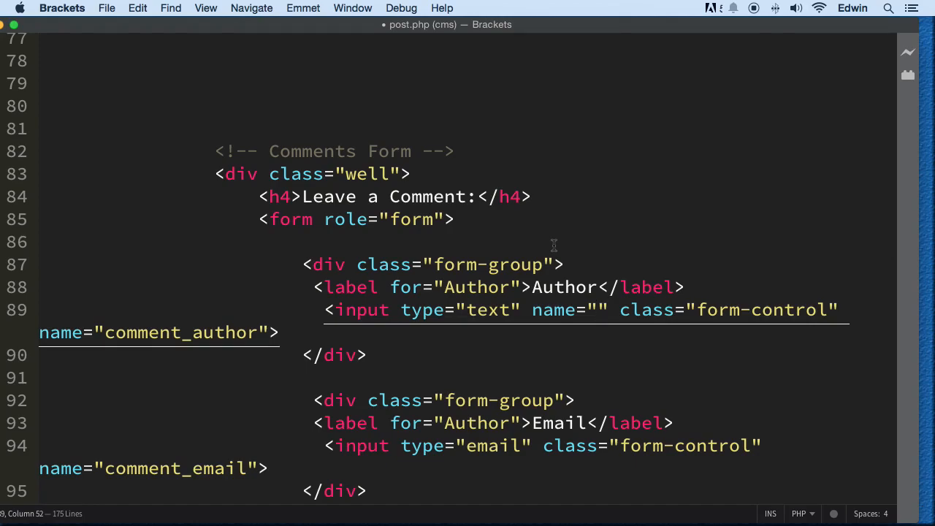
text(post)
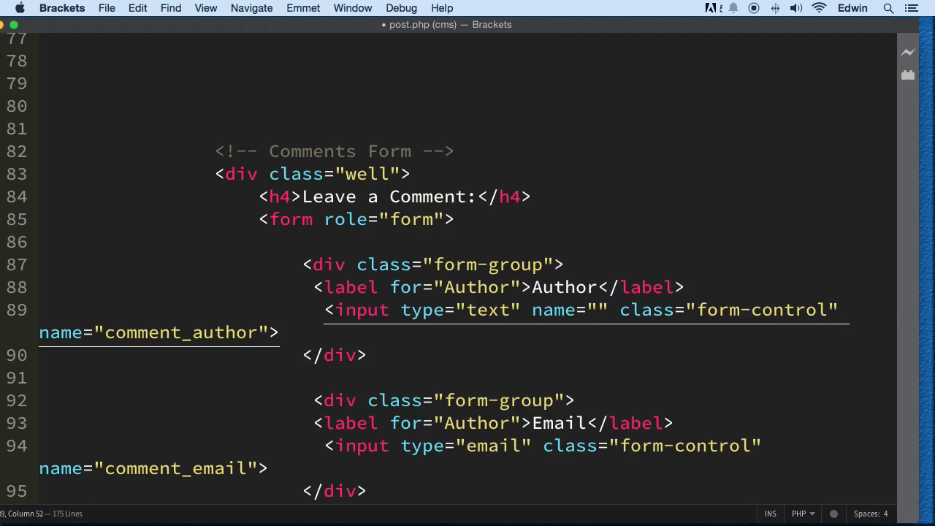
text(c)
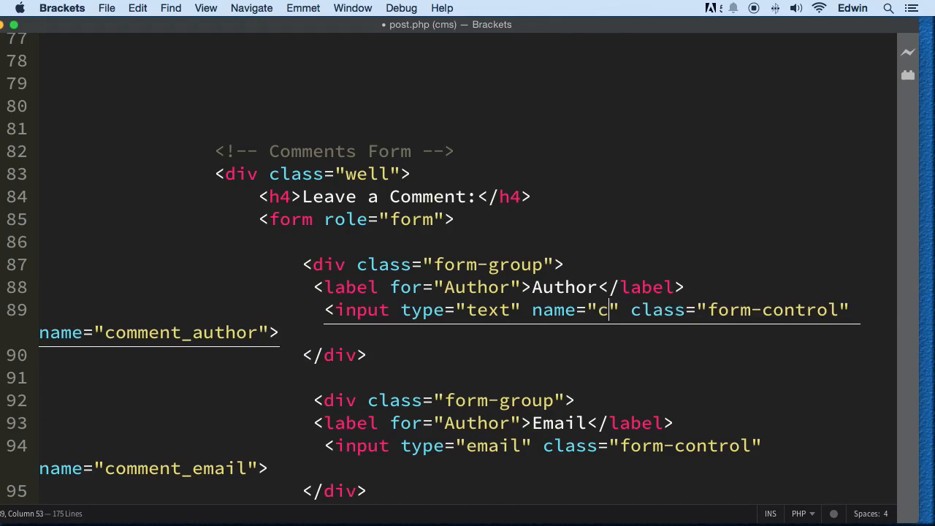
text(om)
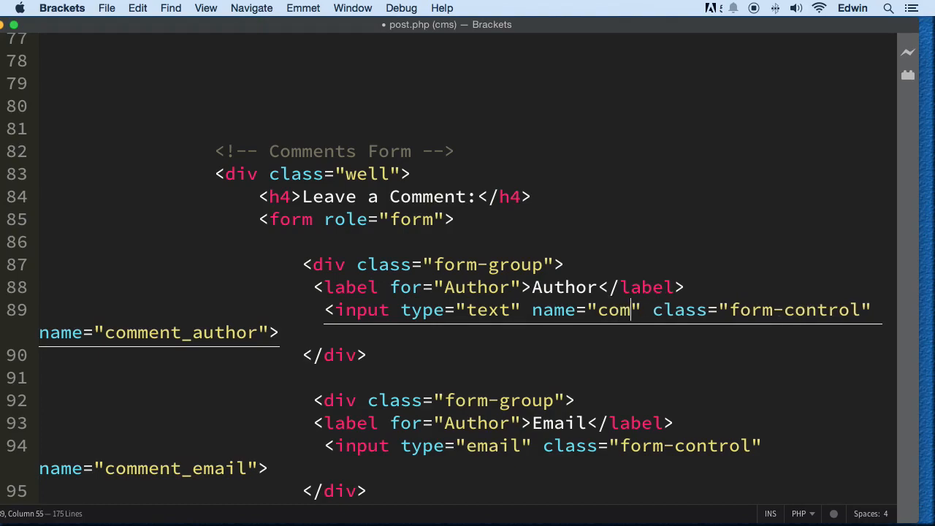
text(ment)
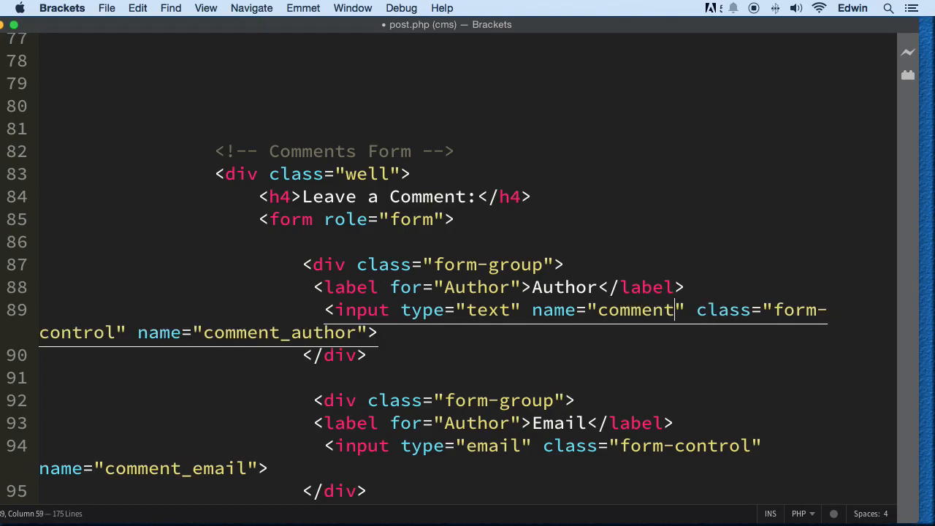
text(_author)
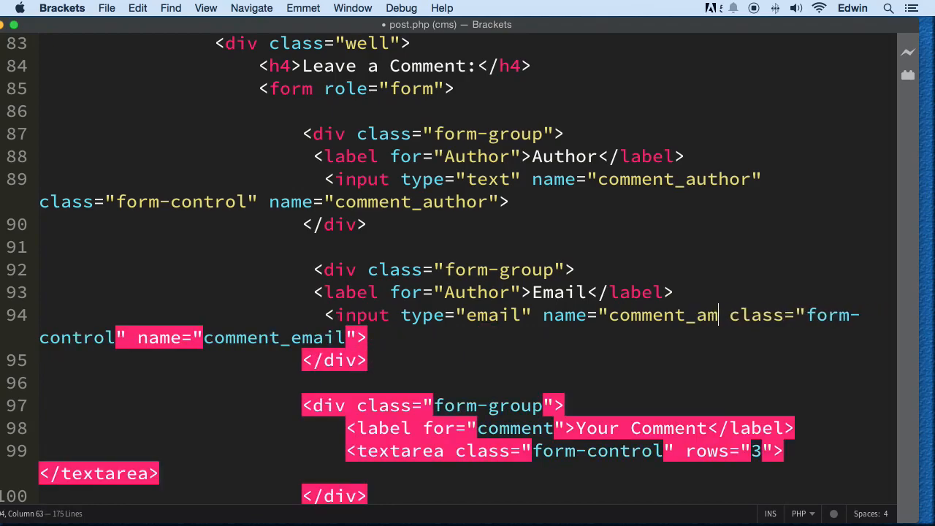
text(ail)
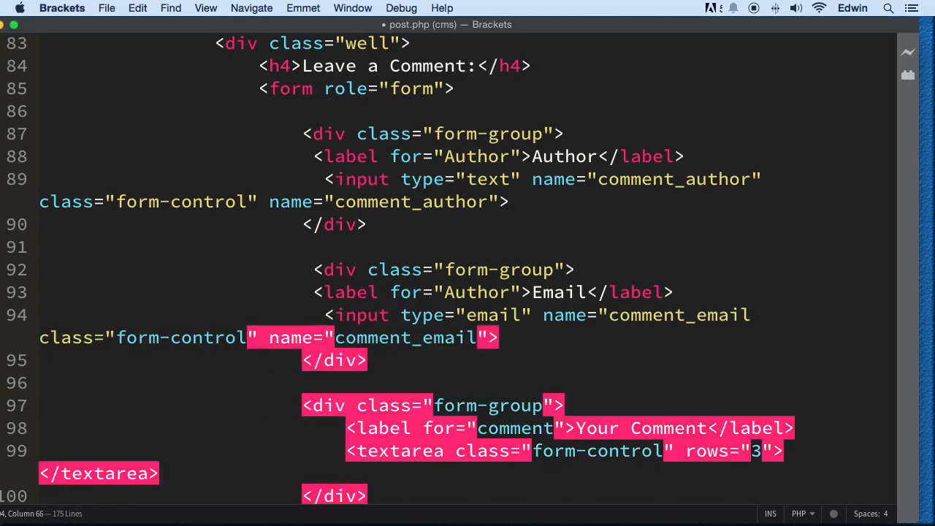
click(699, 311)
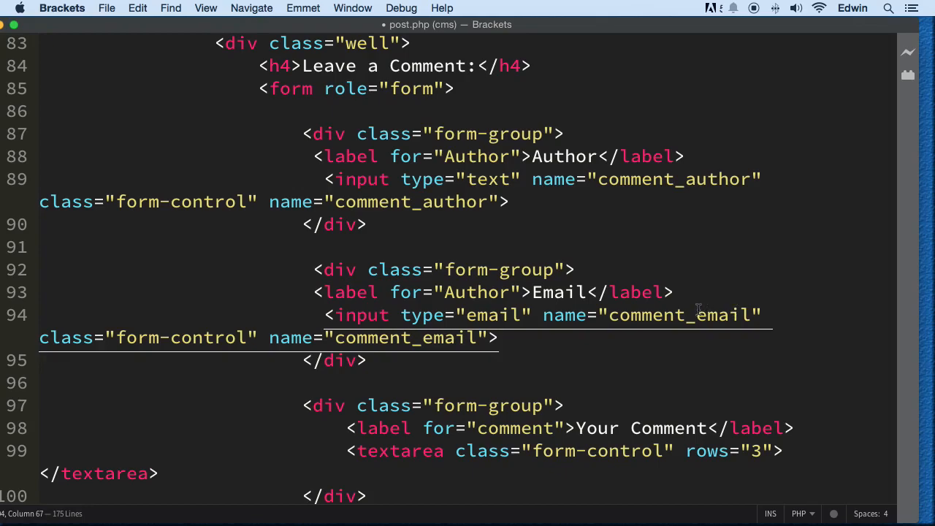
Add name="comment_content" to the comment textarea.
scroll(down, 3)
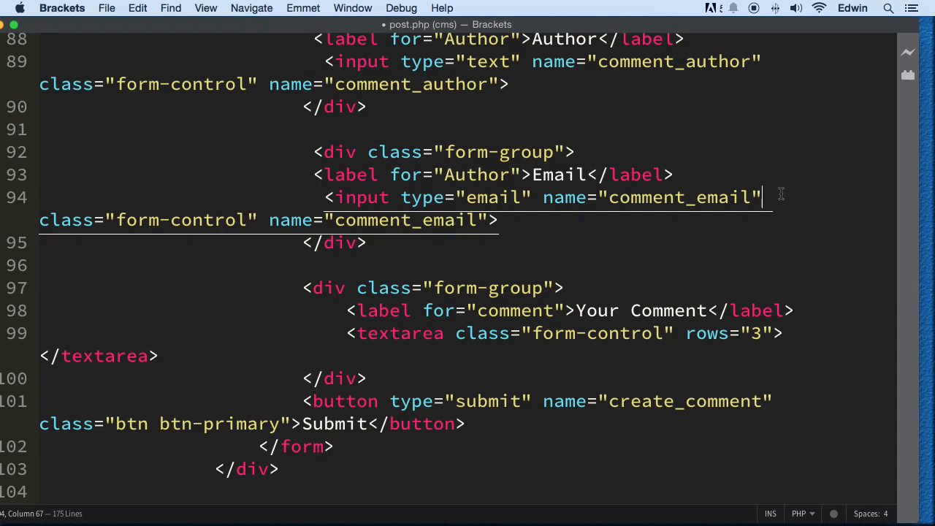
drag(760, 197, 541, 197)
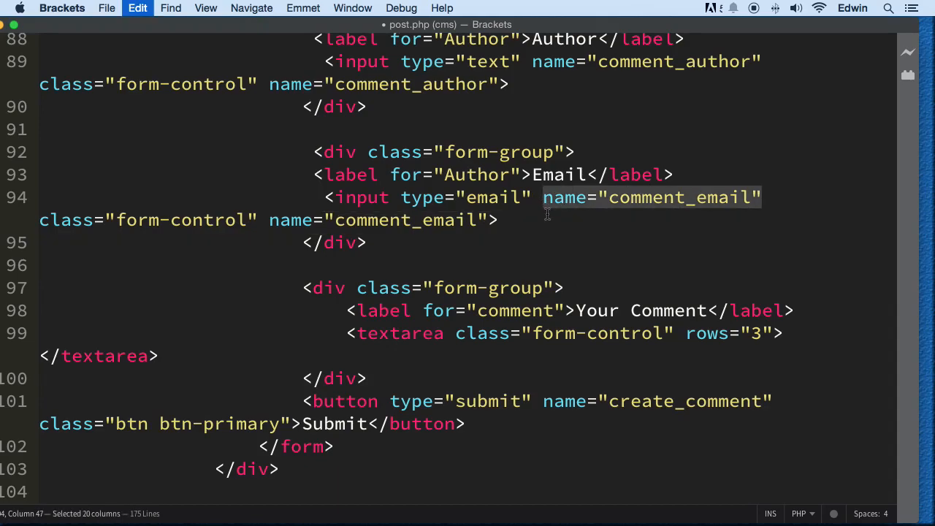
mouse_move(449, 333)
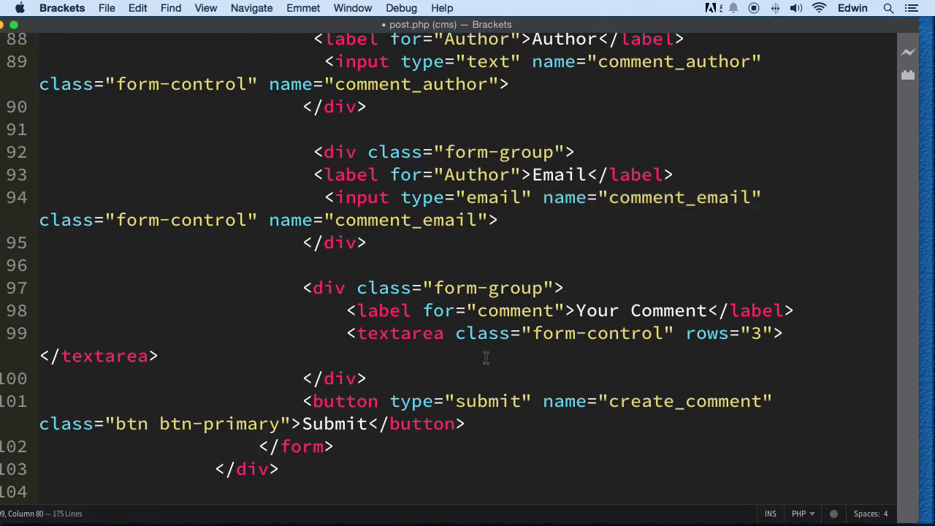
scroll(down, 3)
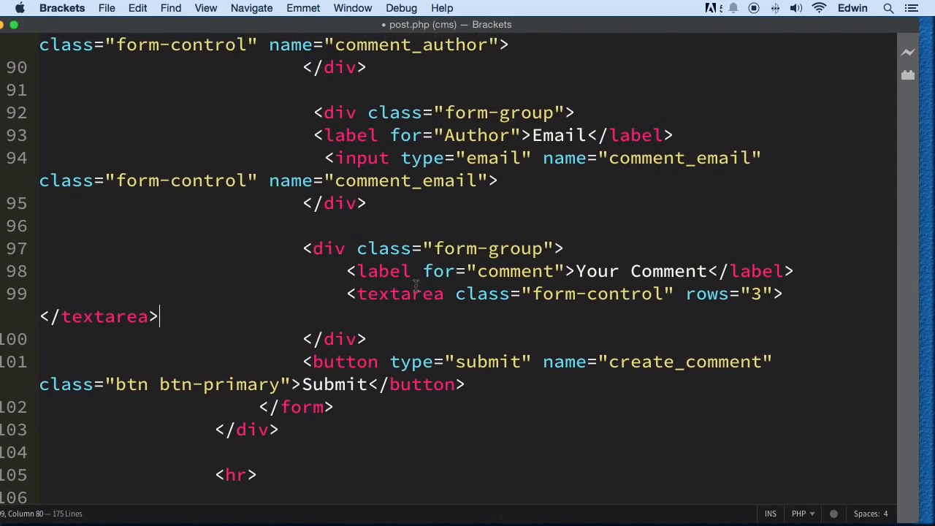
click(453, 294)
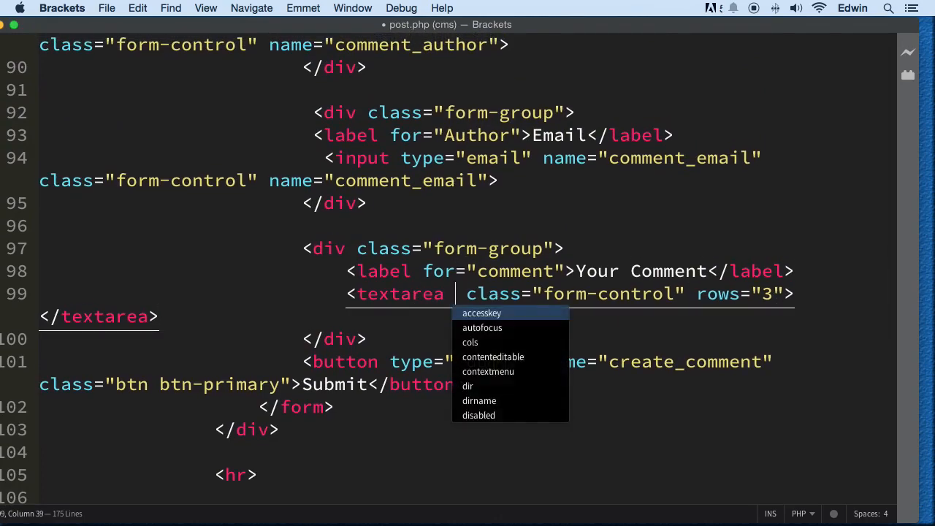
text(name=)
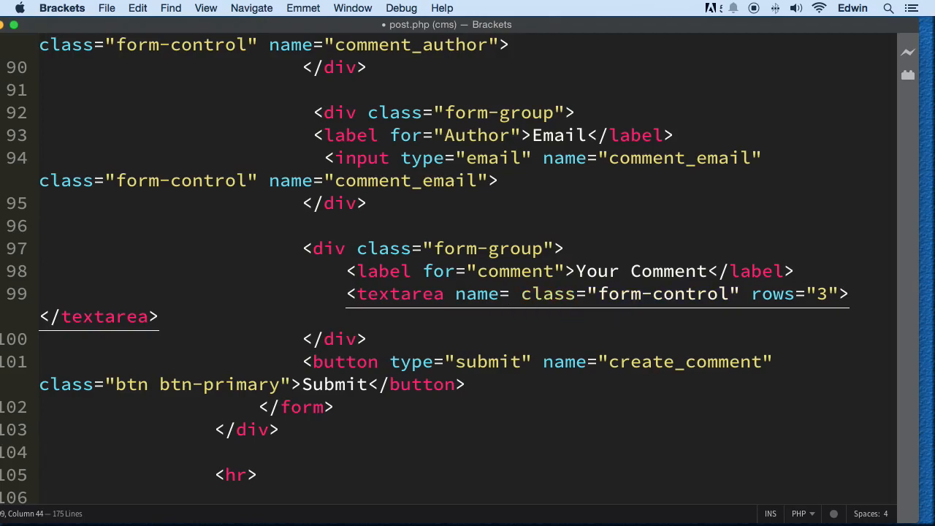
text(comment_")
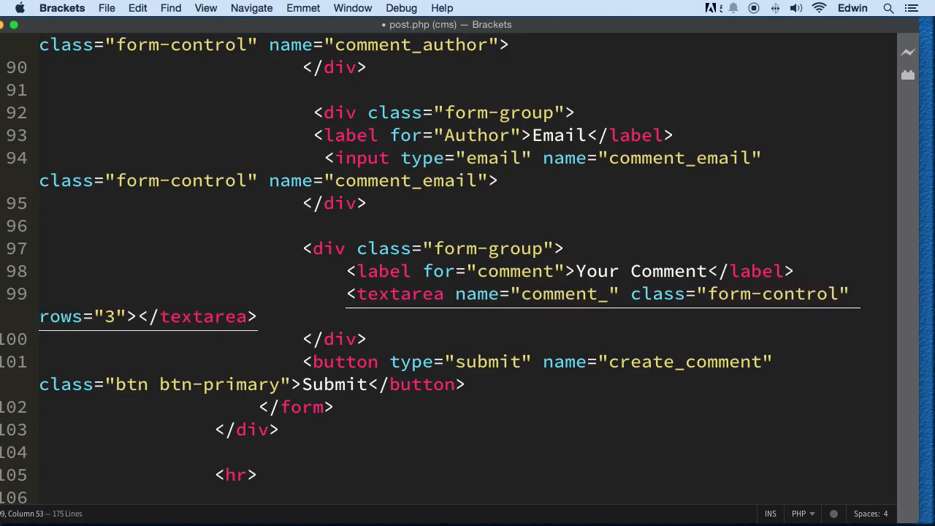
text(content)
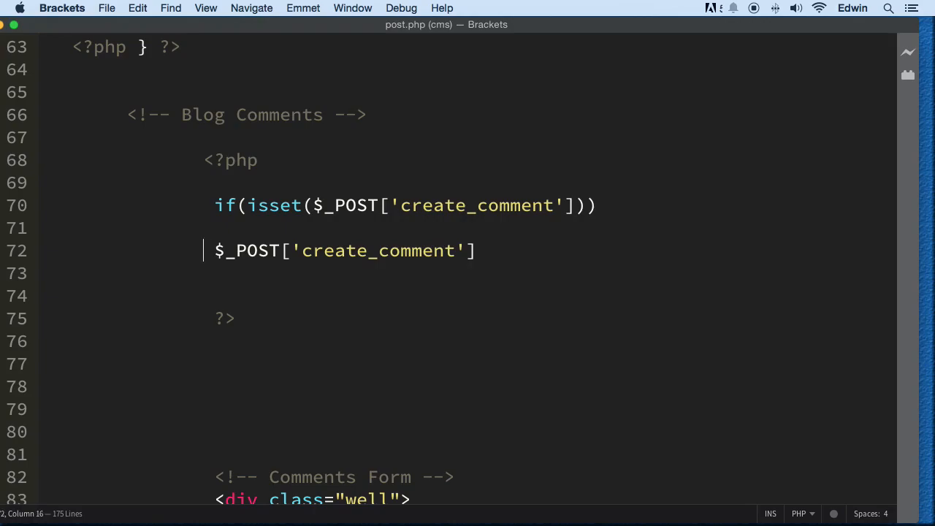
Make the line under the isset check echo $_POST with the author key and a semicolon.
text(echo)
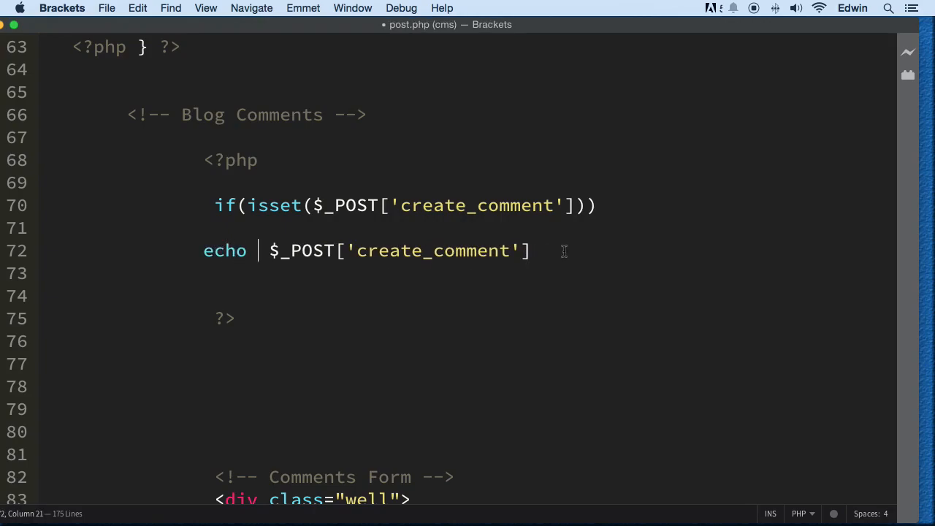
text(];)
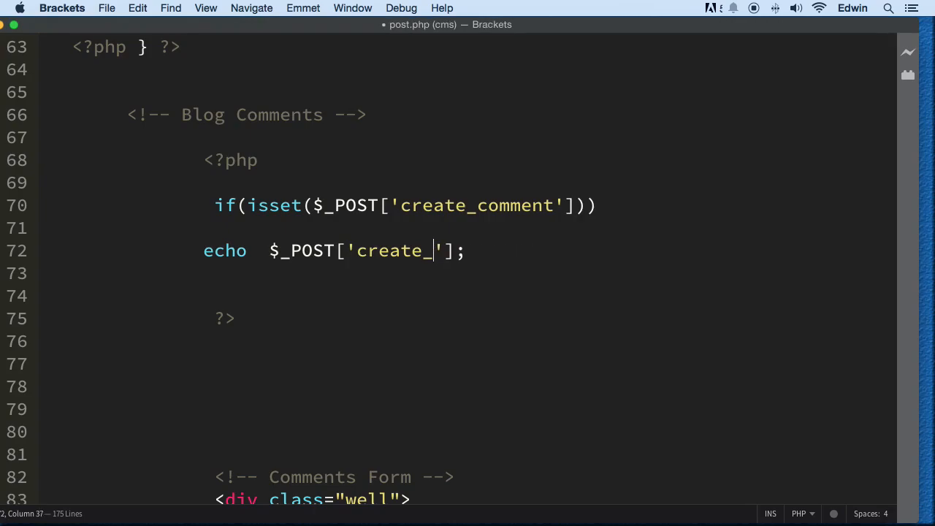
text(au)
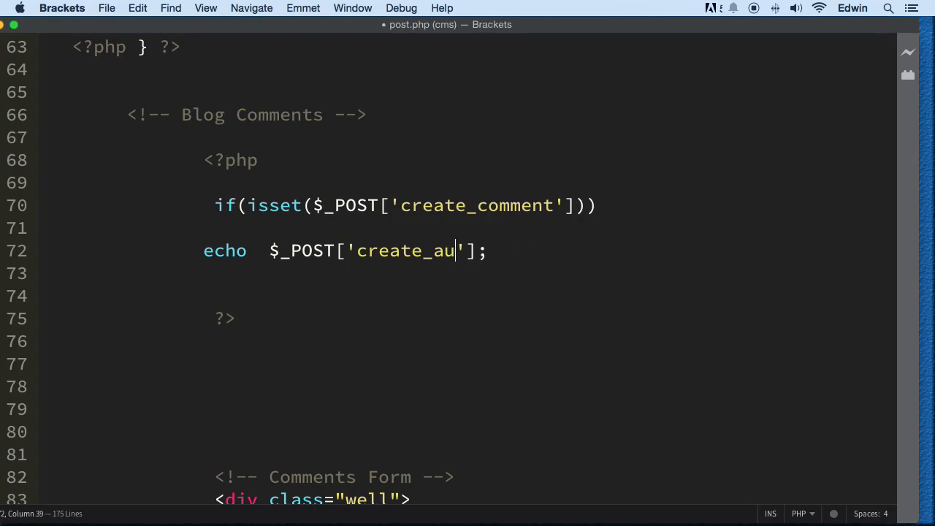
text(tho)
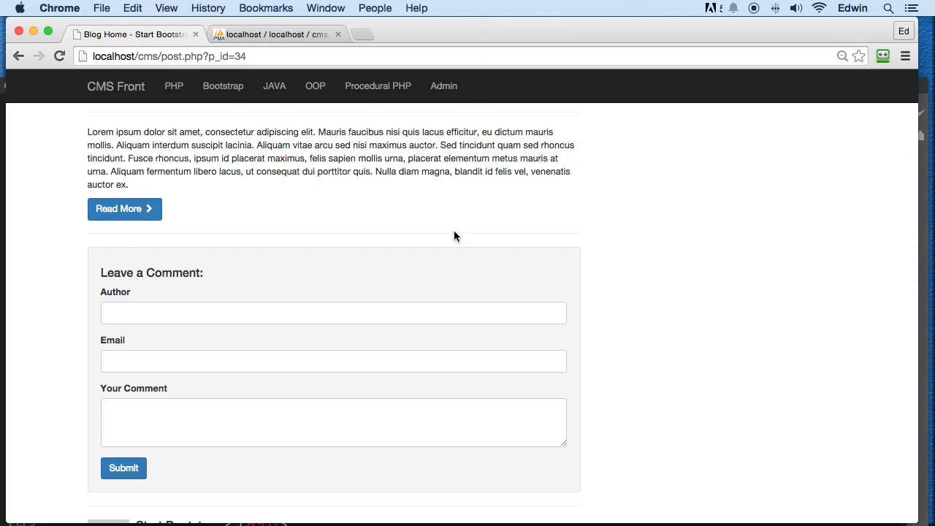
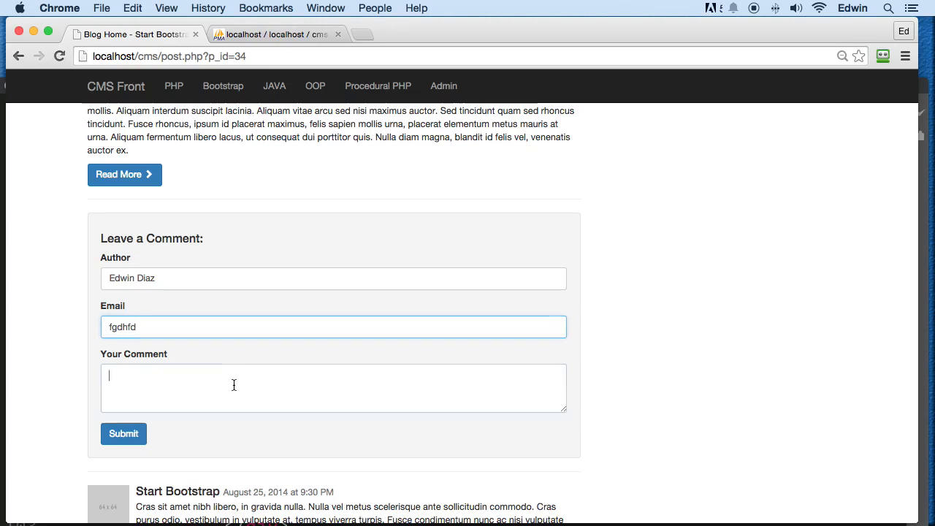
Submit a test comment with author 'Edwin' and comment text 'example'.
click(124, 433)
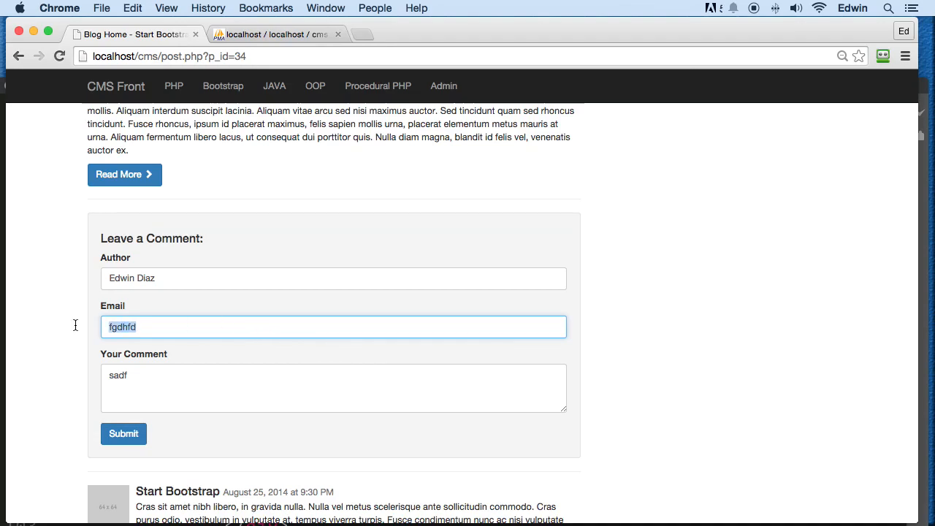
text(example@gmail.com)
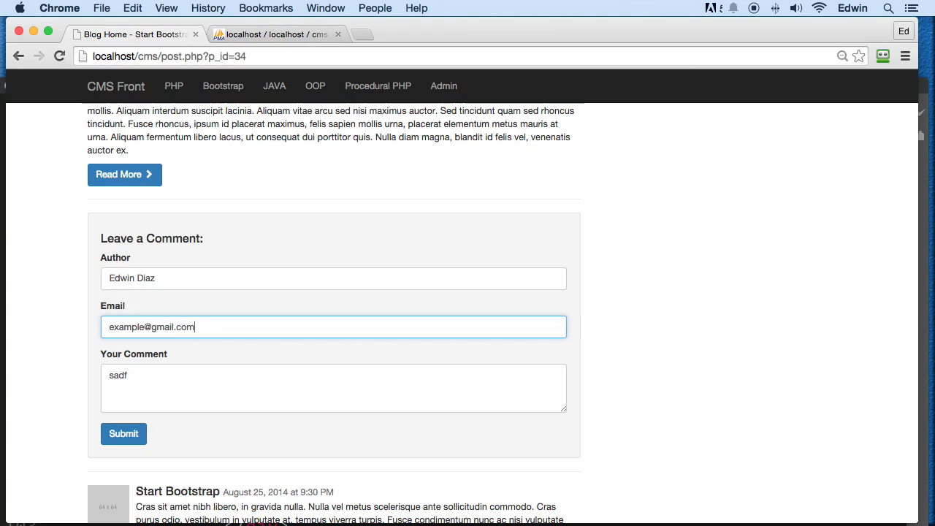
click(124, 434)
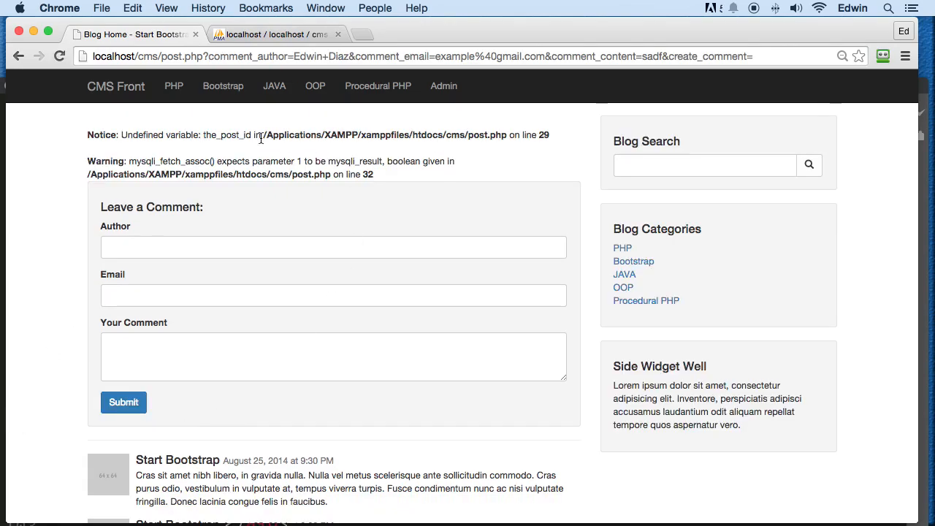
mouse_move(226, 131)
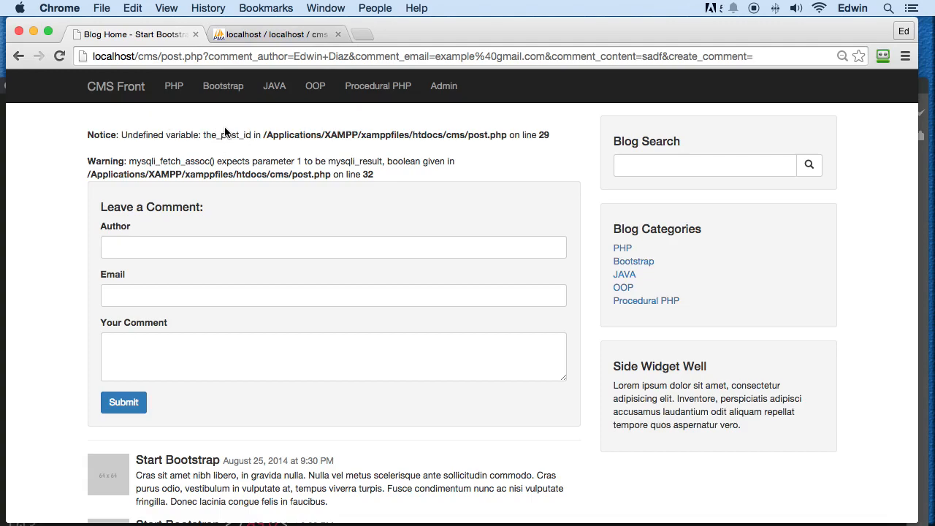
double_click(231, 134)
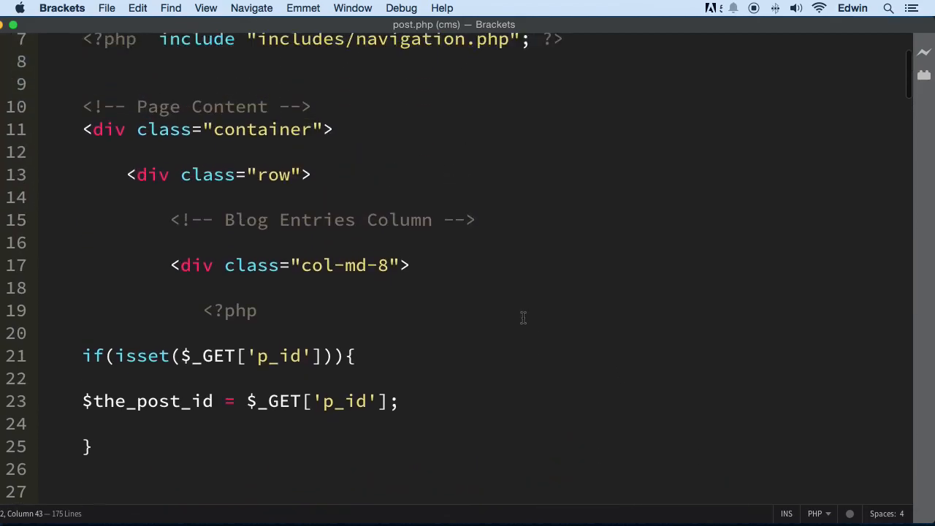
Add action="" and method="post" to the comments <form> tag in post.php.
scroll(down, 3)
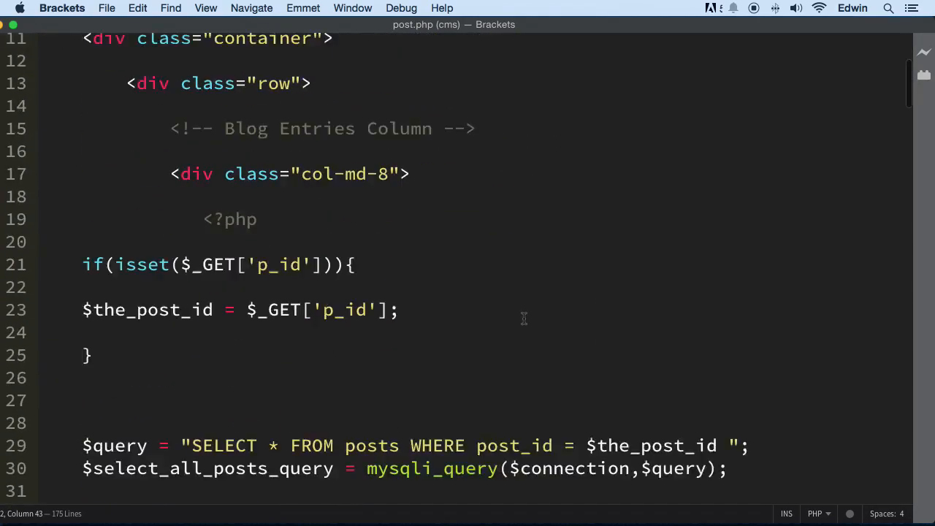
scroll(down, 3)
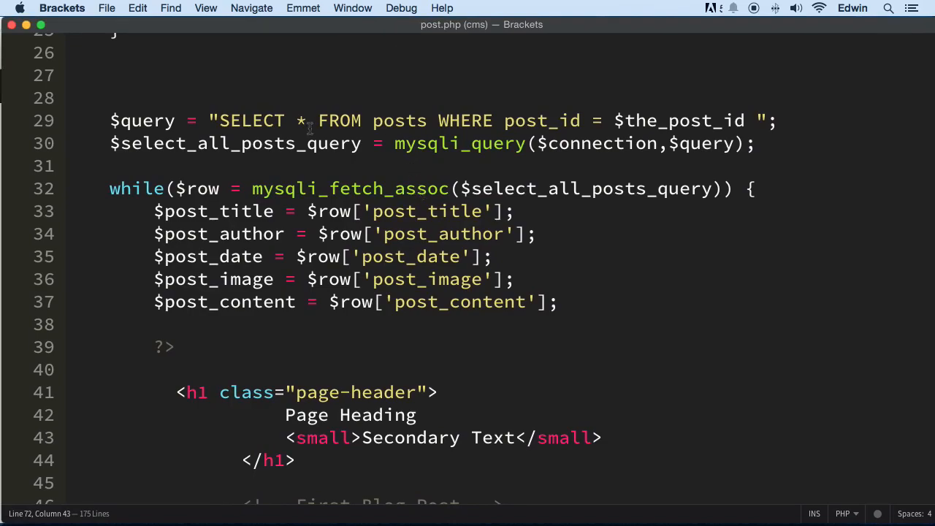
scroll(up, 3)
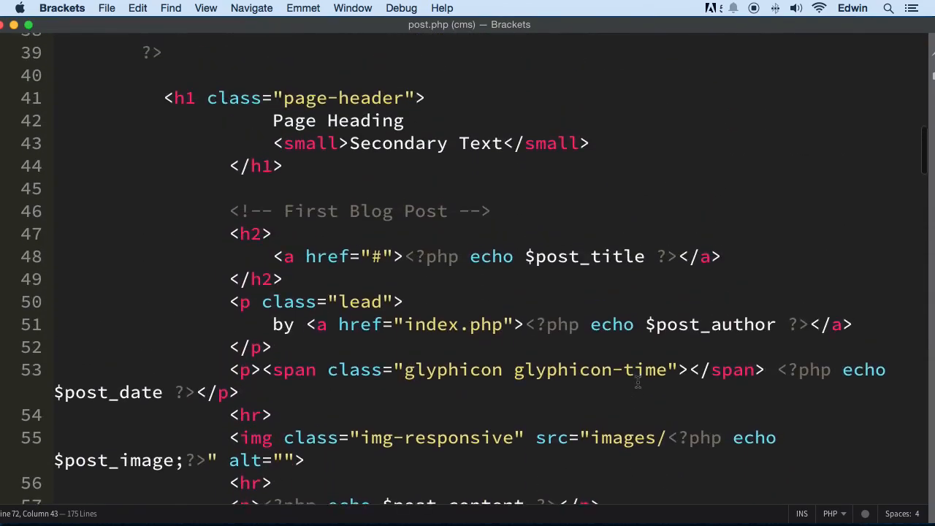
scroll(down, 3)
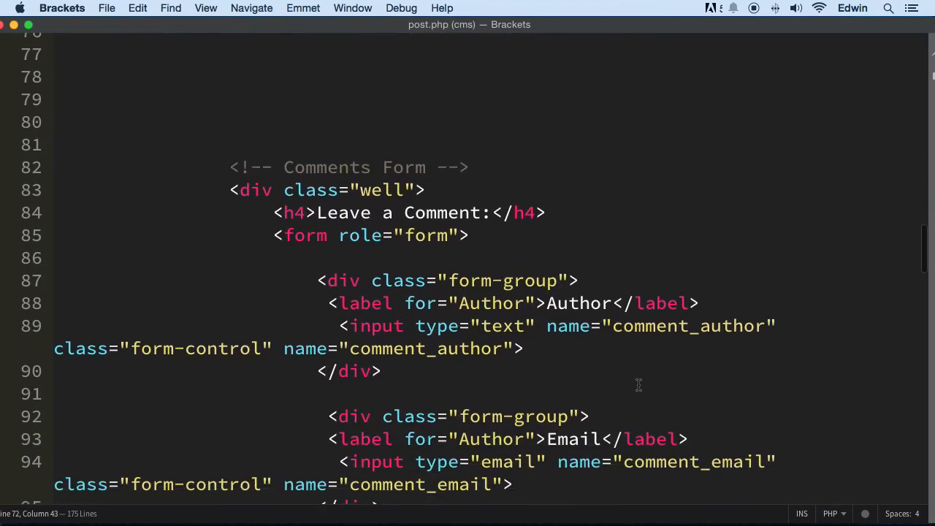
scroll(down, 3)
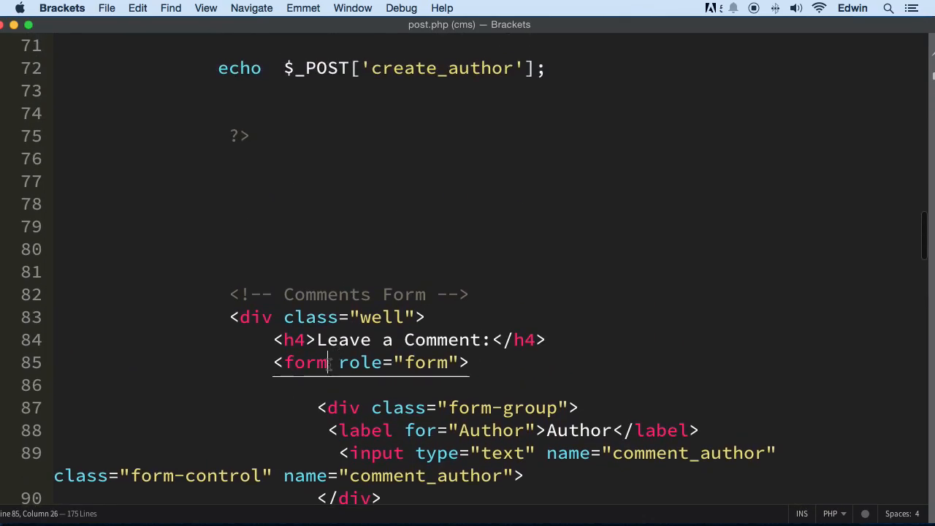
text(action)
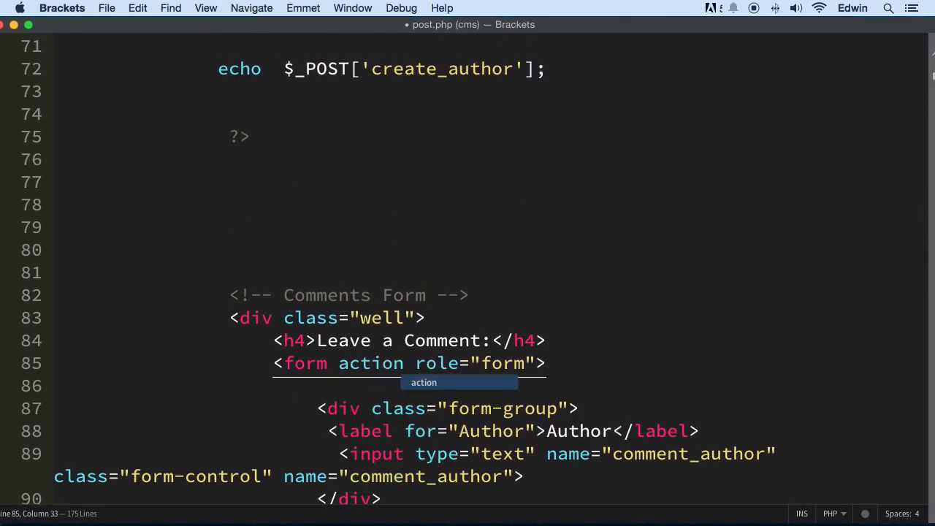
text(=)
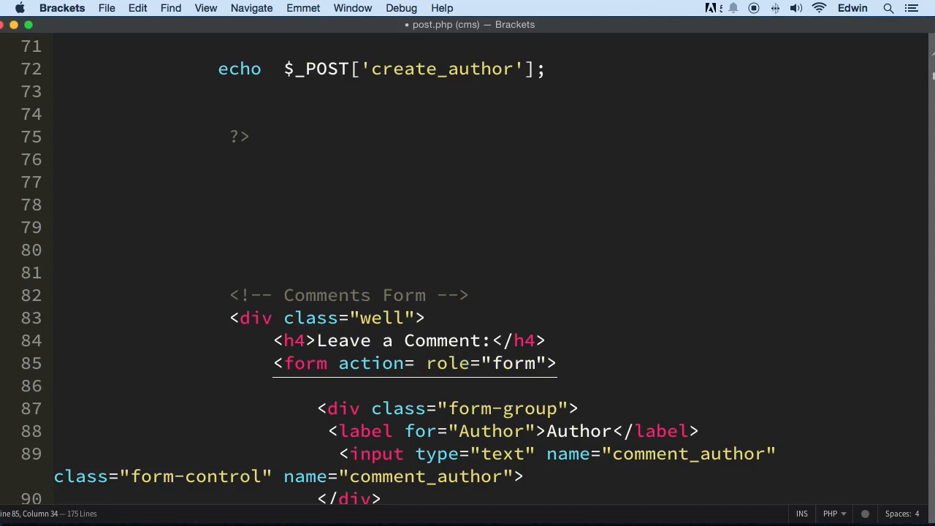
text("")
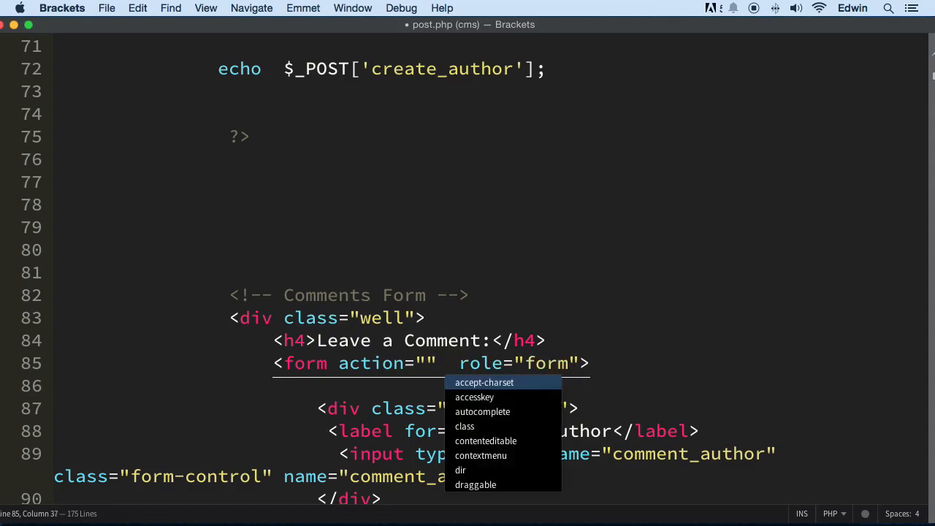
text(method="")
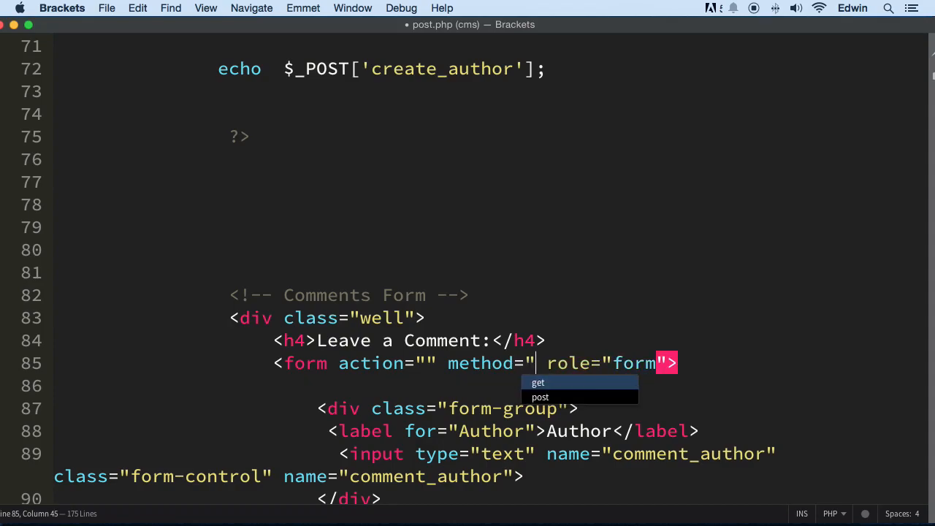
click(539, 397)
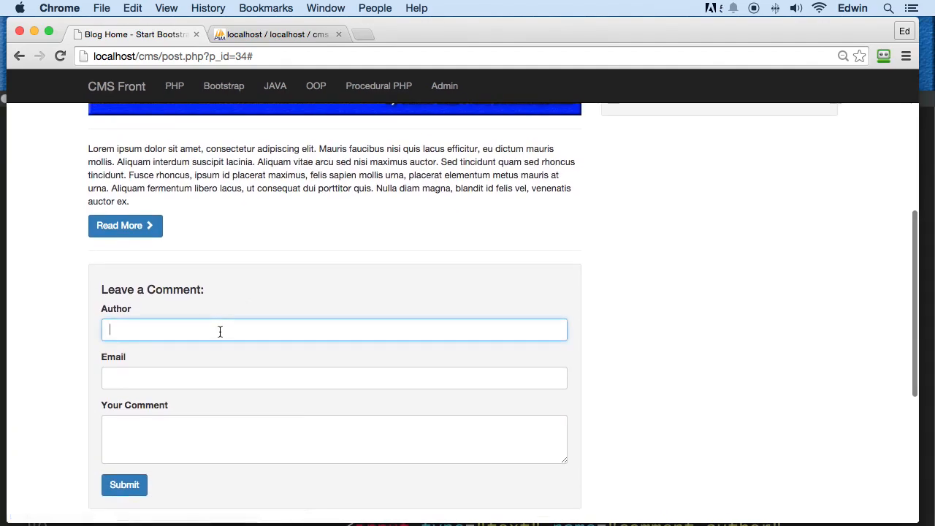
Resubmit with author 'Edwin F Di' and email 'example', then scroll to the create_author notice.
text(Edwin F)
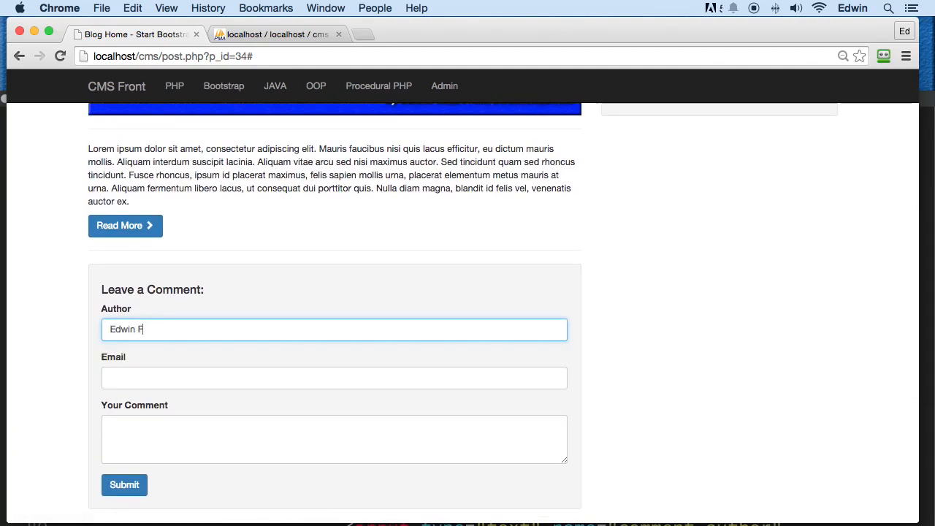
text(Di)
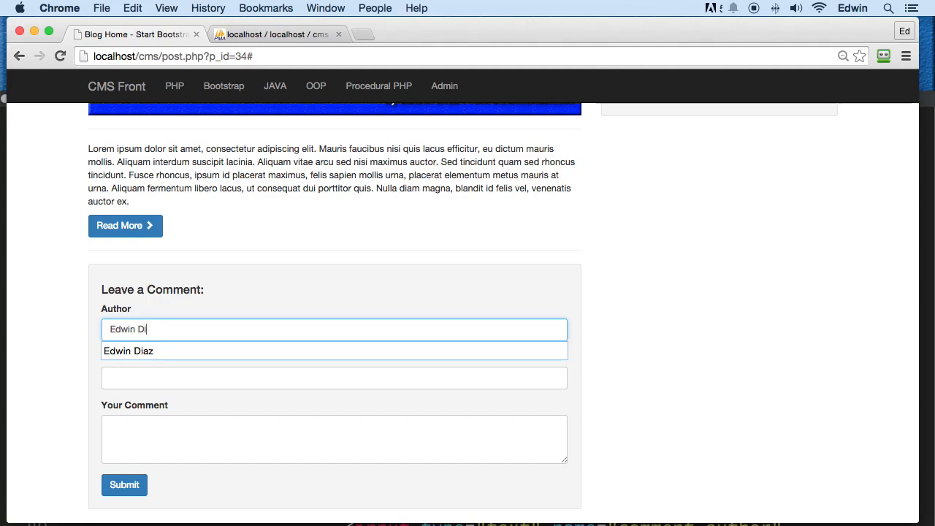
click(334, 377)
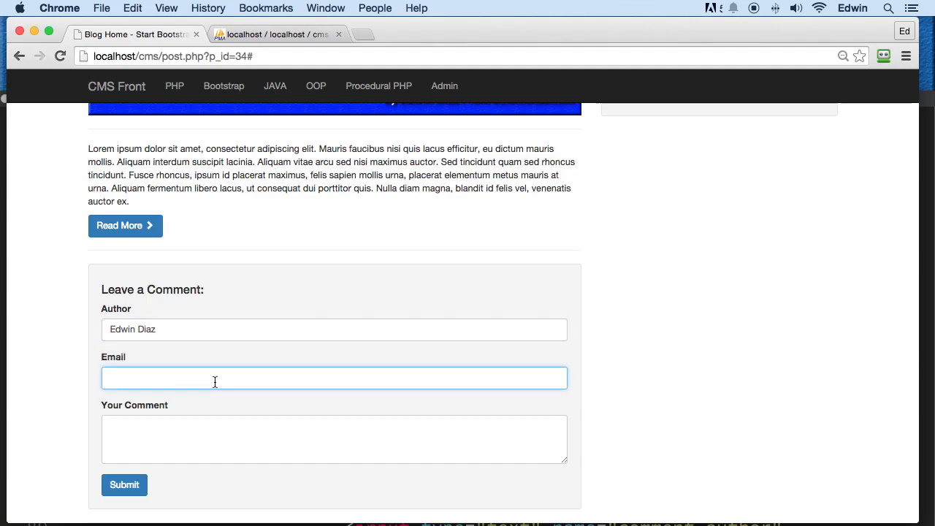
text(example@gmail.com)
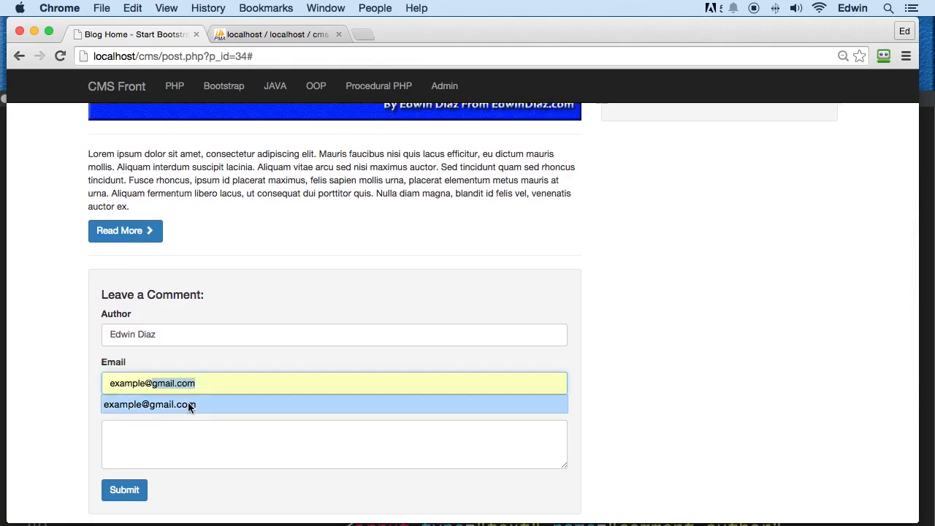
scroll(up, 3)
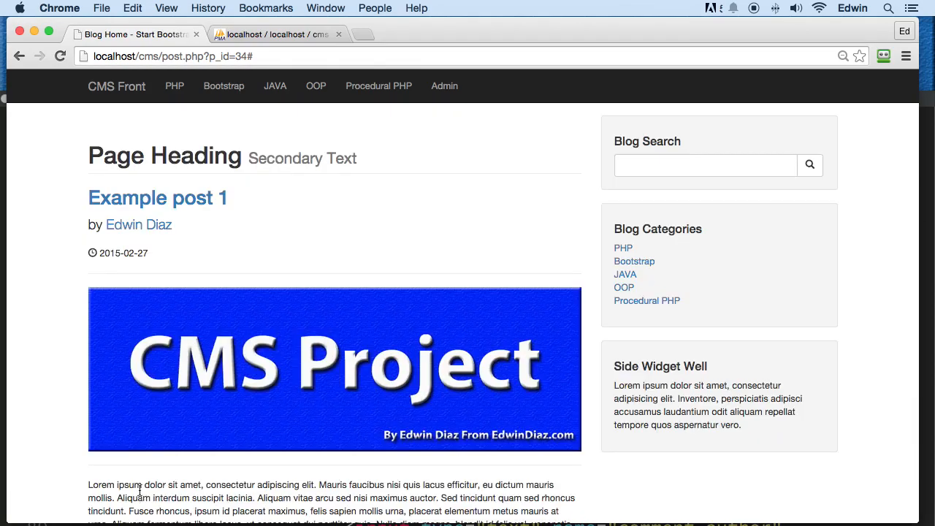
scroll(down, 3)
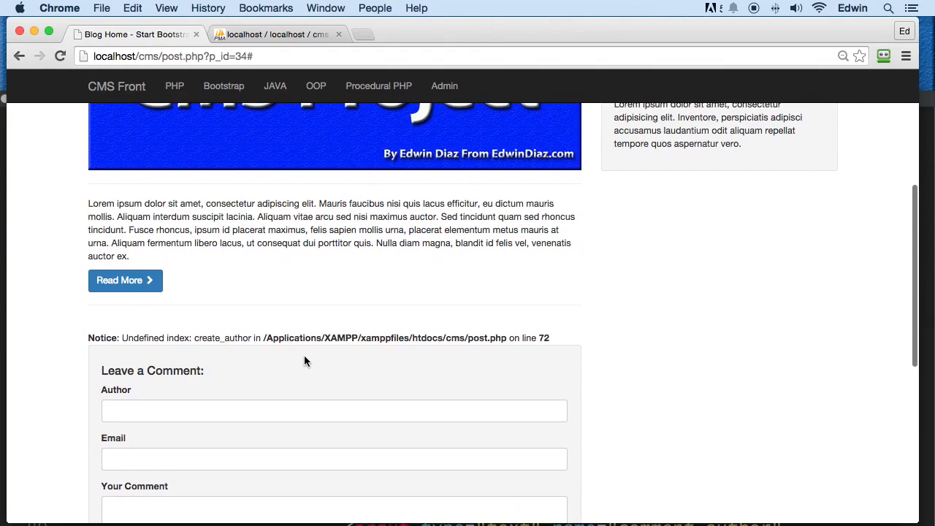
scroll(down, 3)
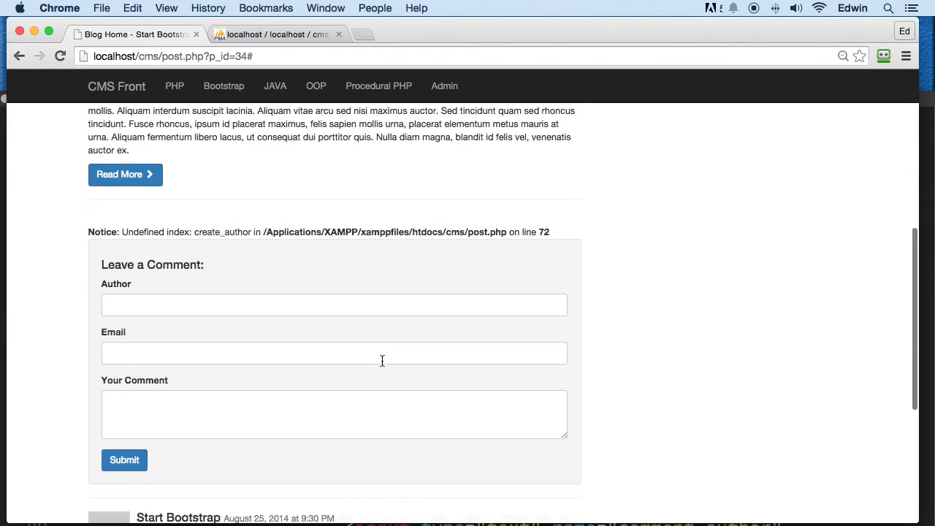
scroll(down, 3)
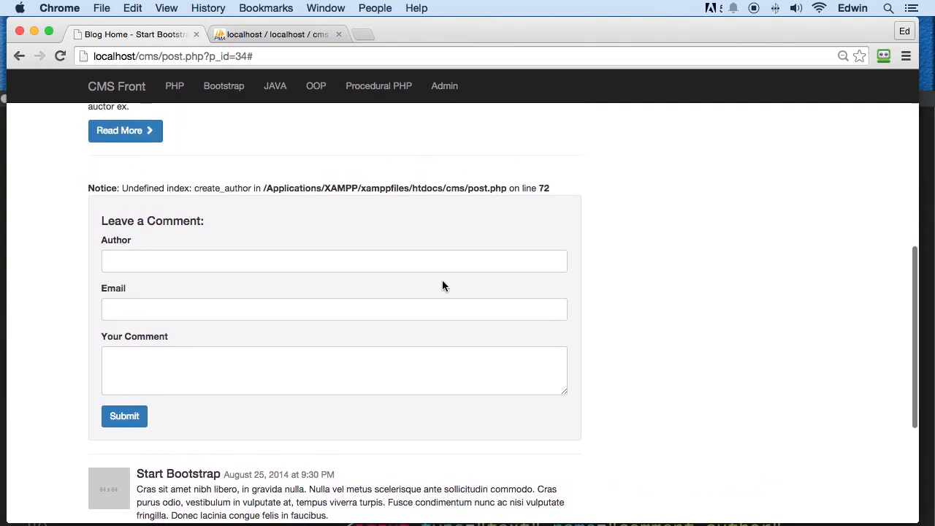
scroll(down, 3)
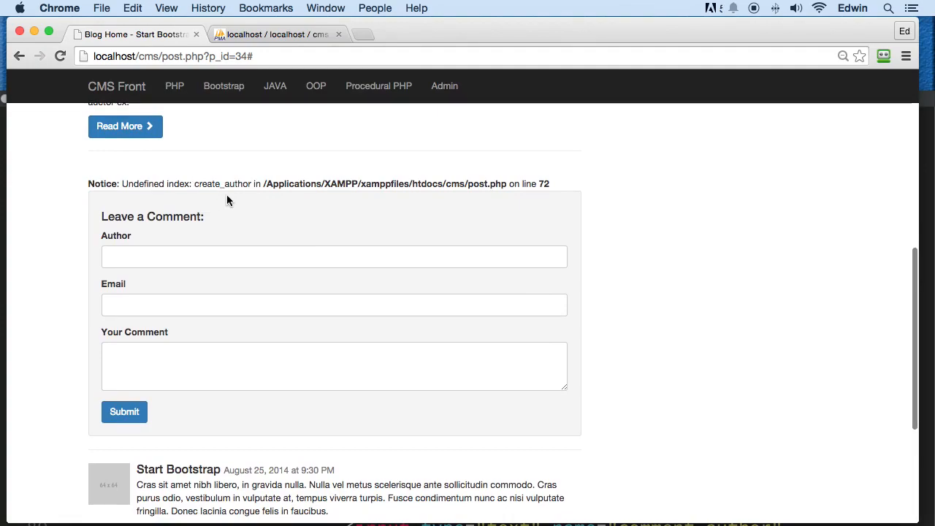
key(cmd+tab)
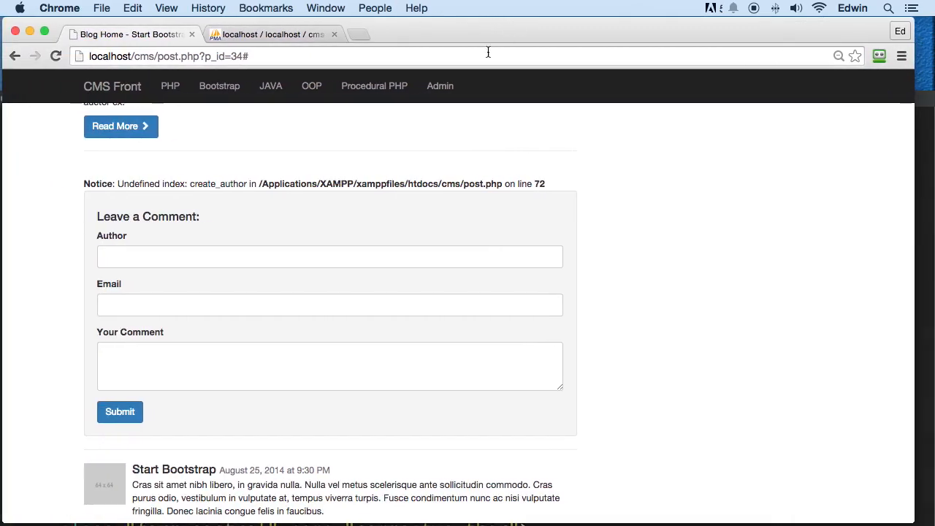
Submit the comment form again with author 'dwin' and email 'exampl'.
scroll(up, 3)
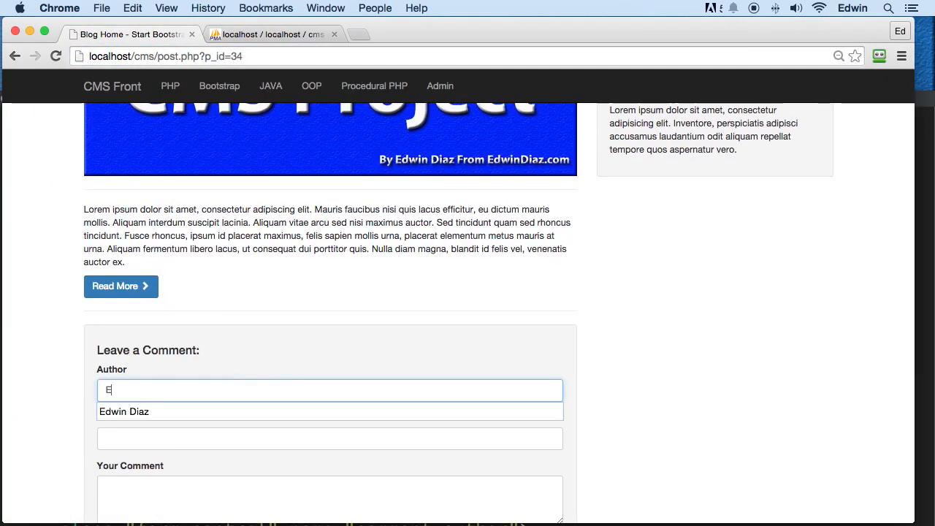
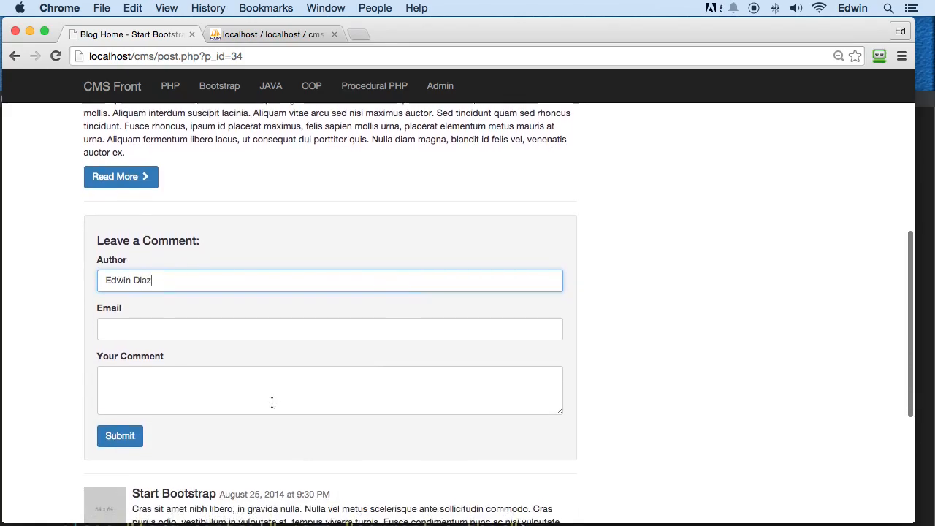
text(example@gmail.com)
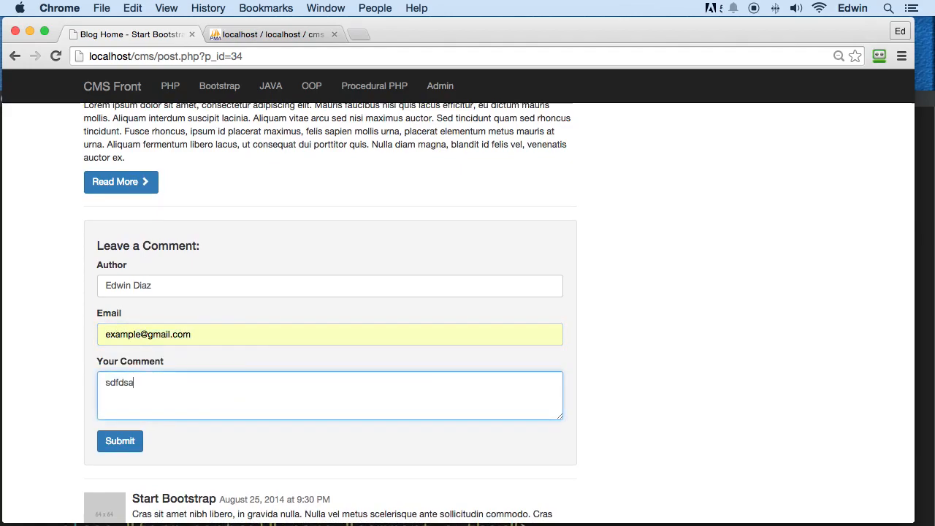
click(120, 441)
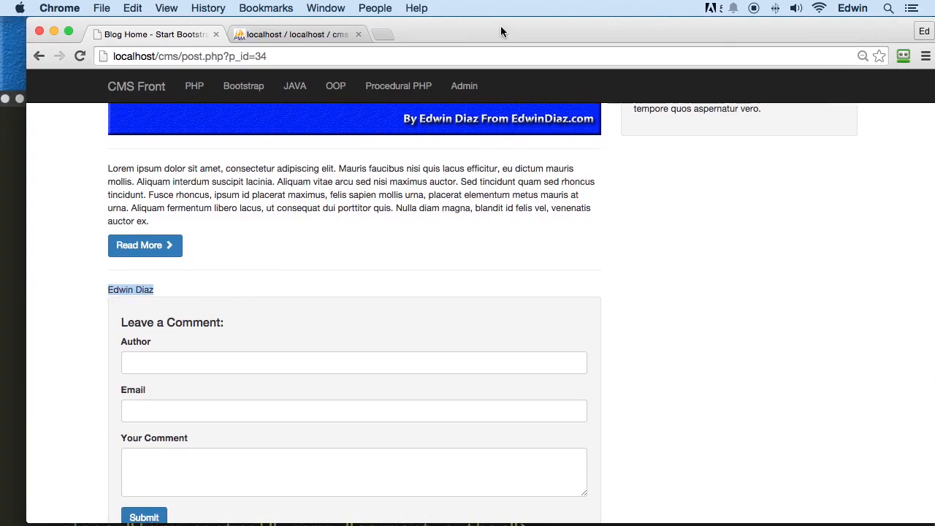
Scroll to confirm the echoed author name above the form, then refocus the email field.
scroll(up, 3)
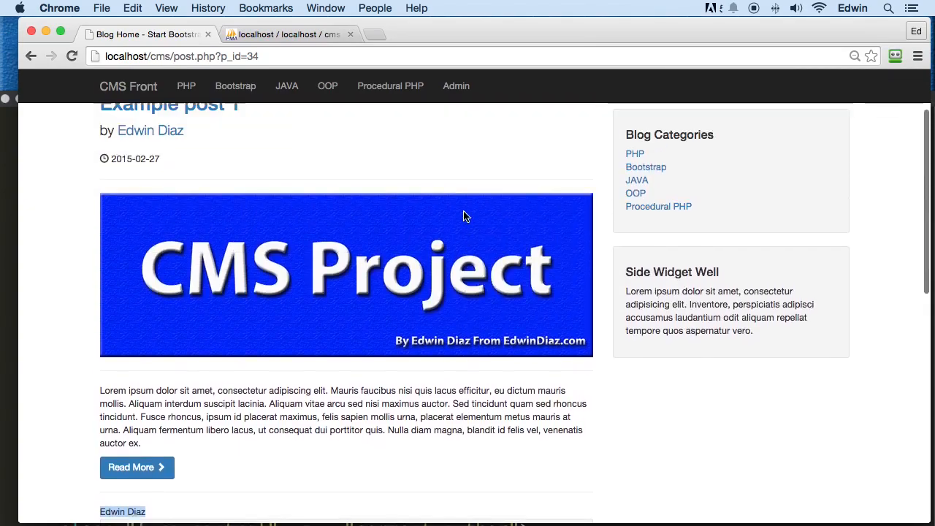
scroll(down, 3)
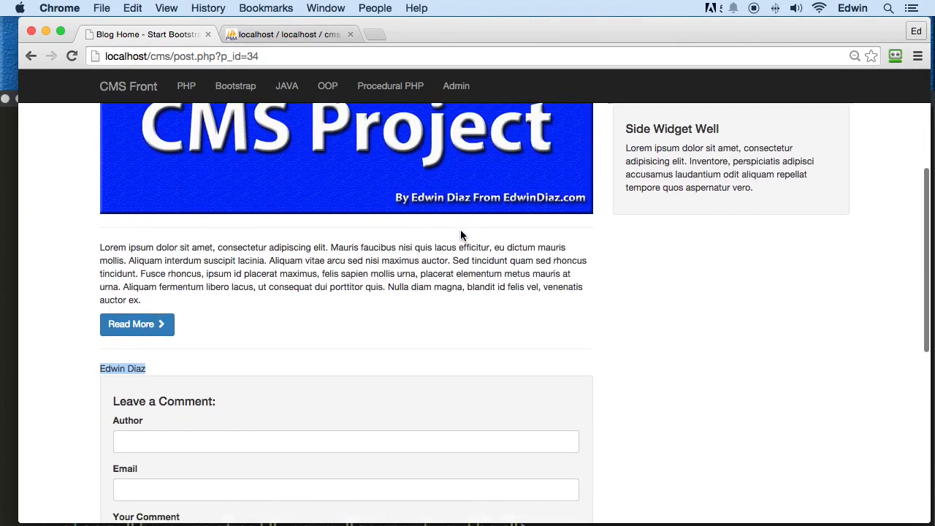
scroll(down, 3)
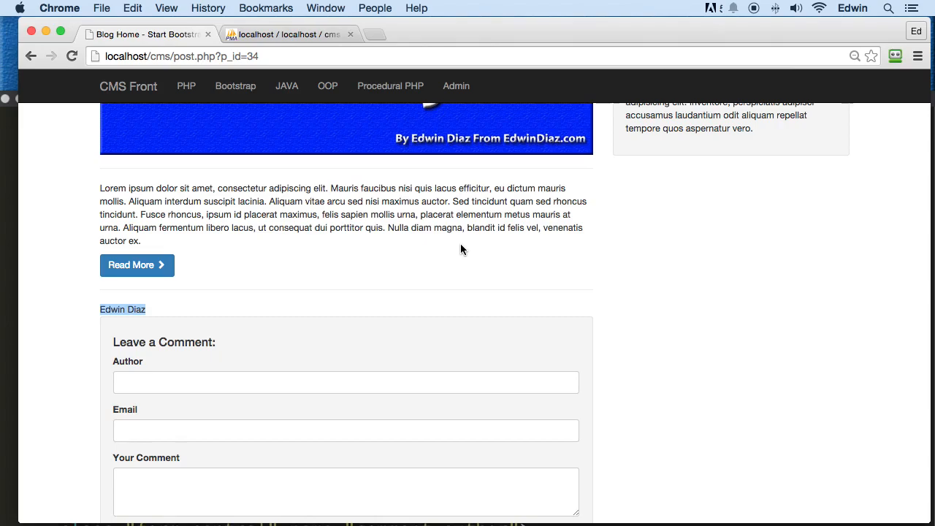
scroll(up, 3)
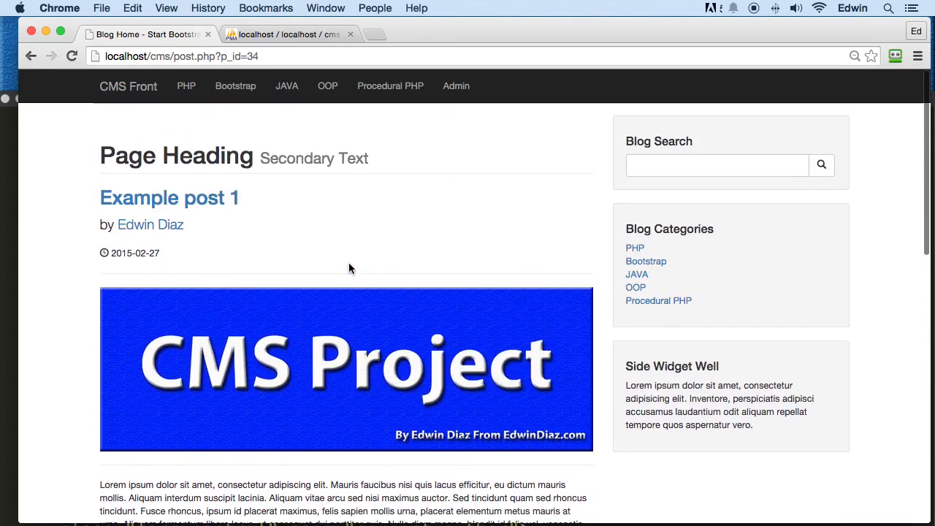
scroll(down, 3)
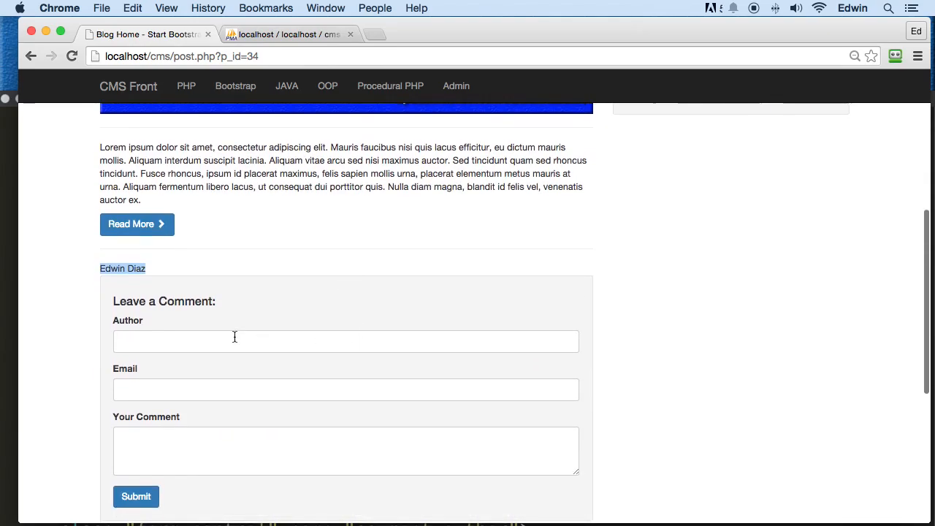
scroll(down, 3)
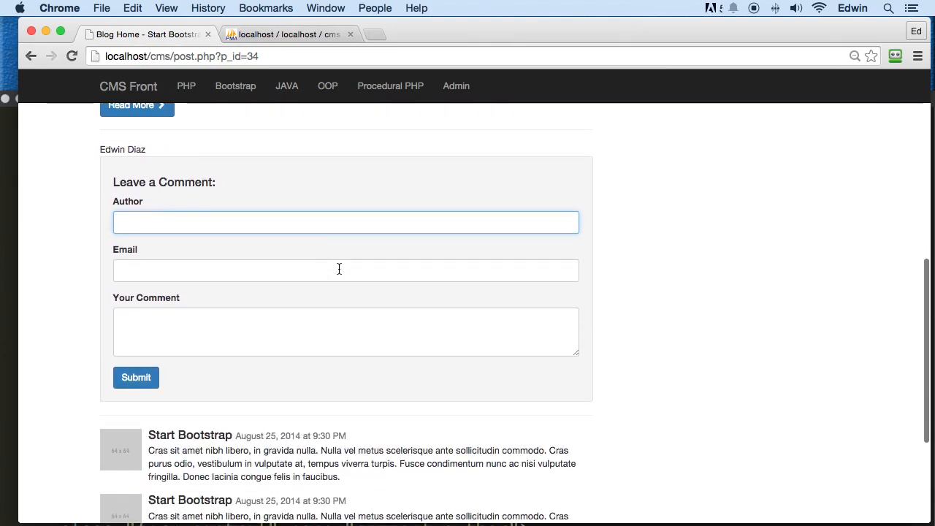
click(345, 278)
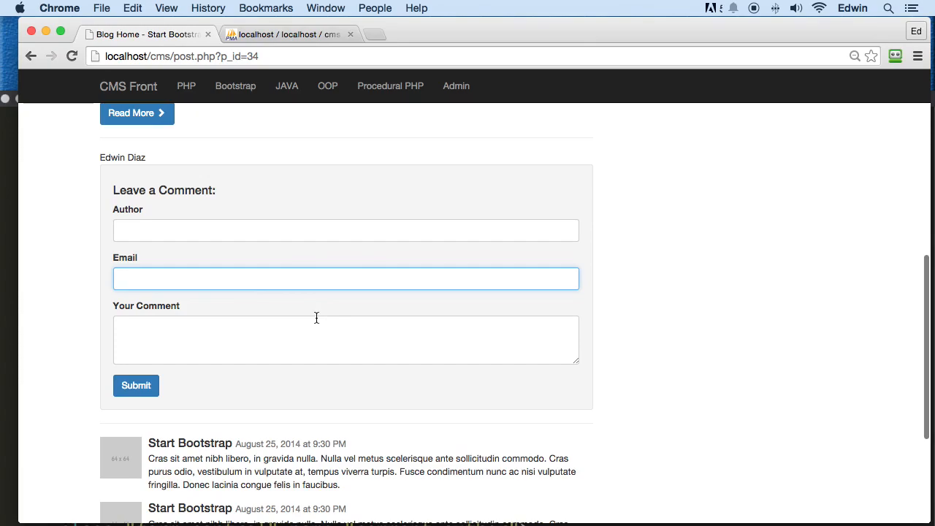